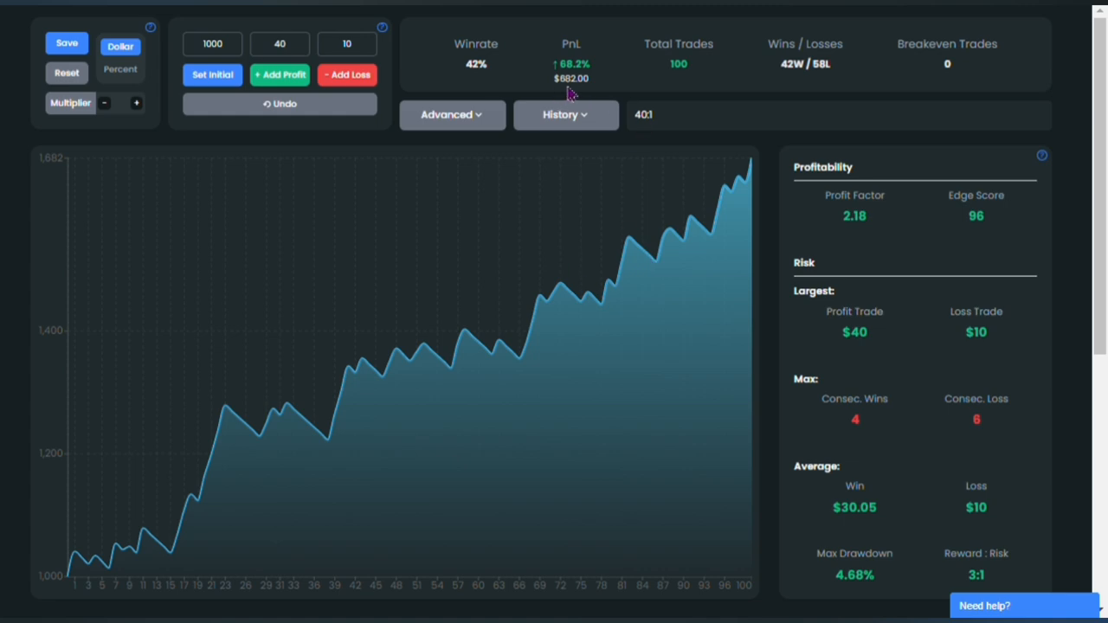
pyautogui.moveTo(436, 437)
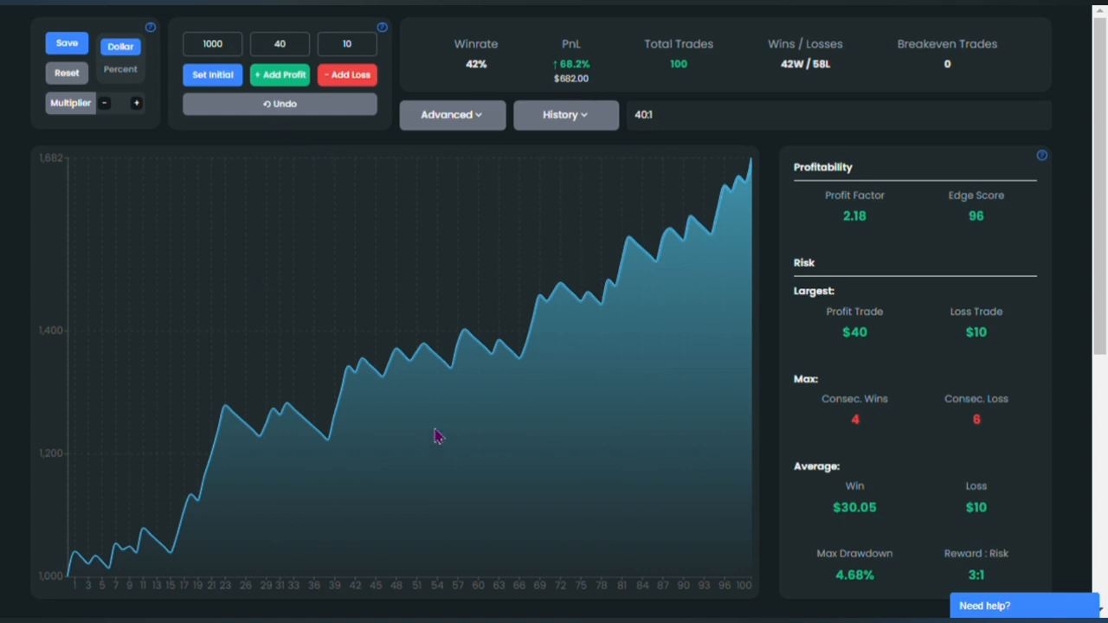
pyautogui.moveTo(793, 86)
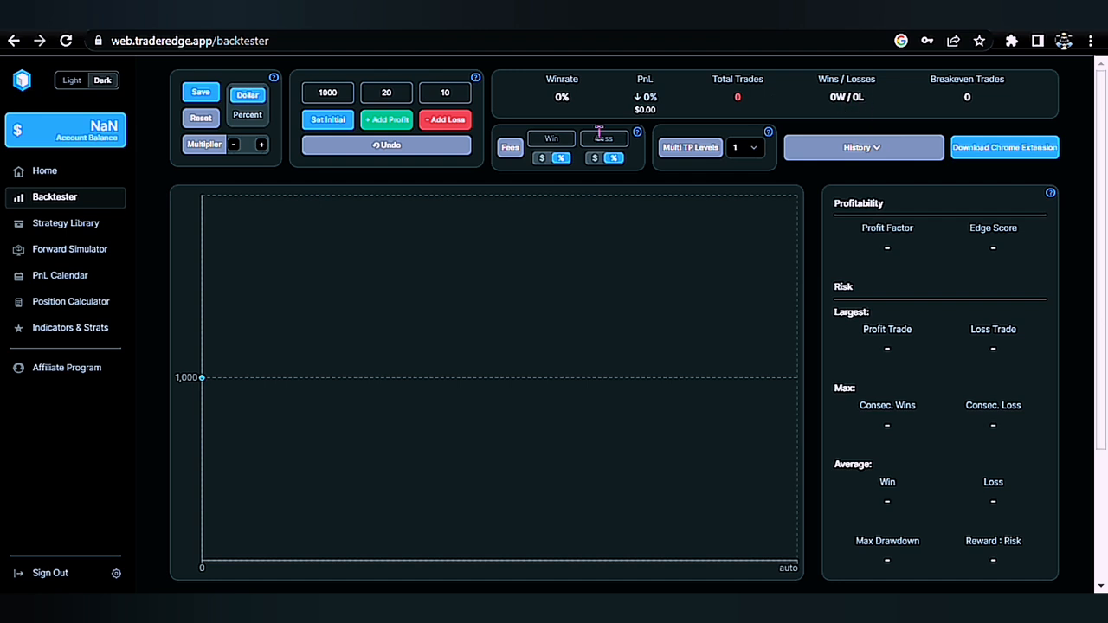
# - Record three more simulated trades in the backtester toward the 12-trade run
pyautogui.click(386, 119)
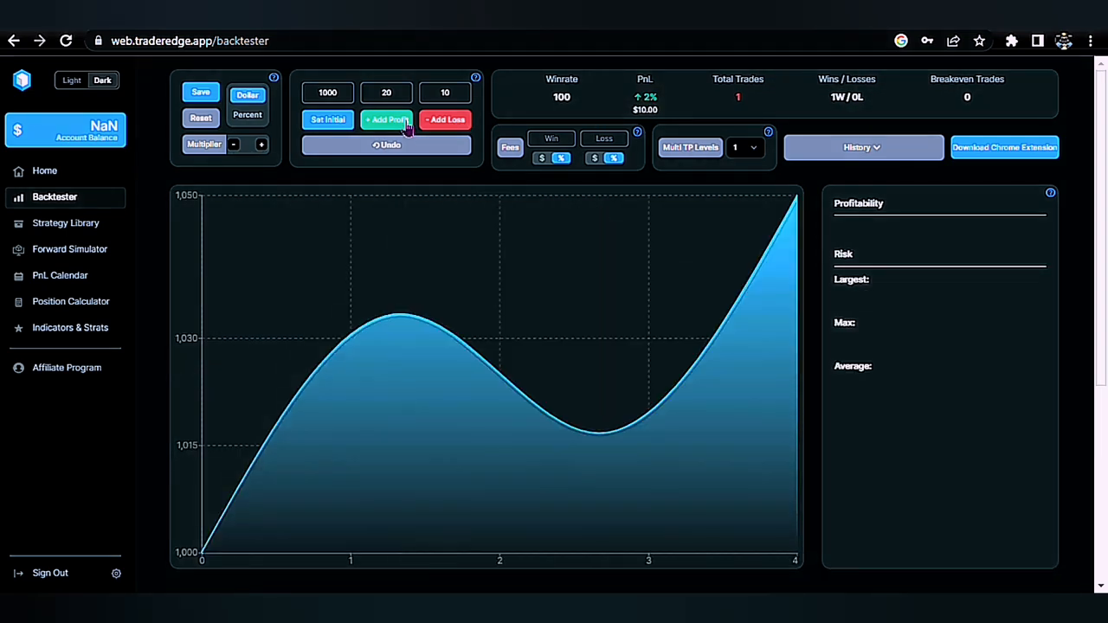
pyautogui.click(386, 120)
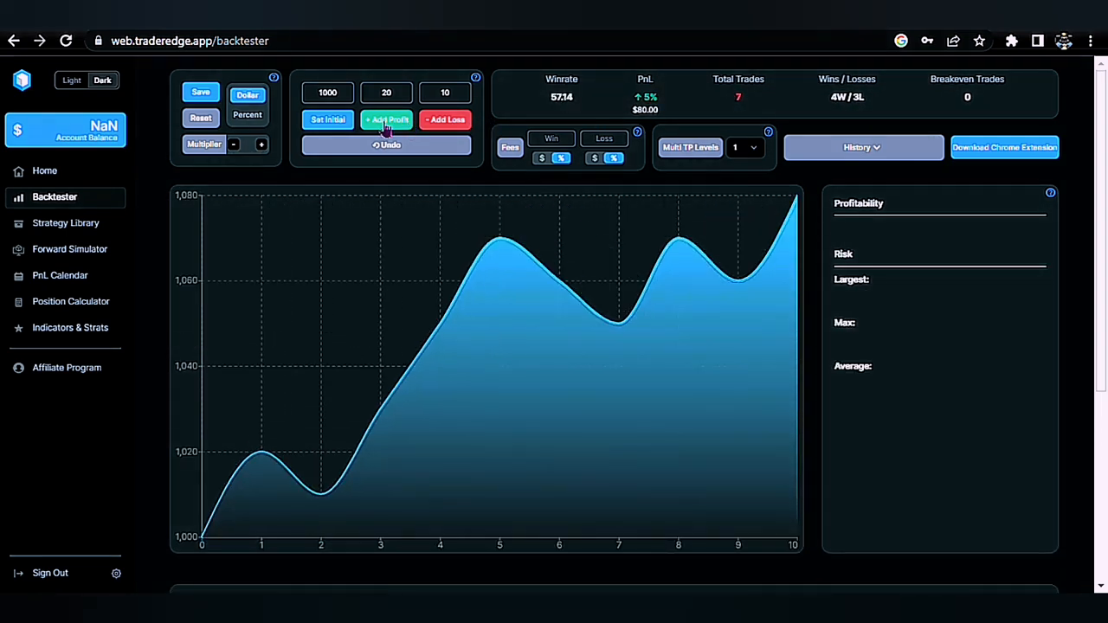
pyautogui.click(386, 120)
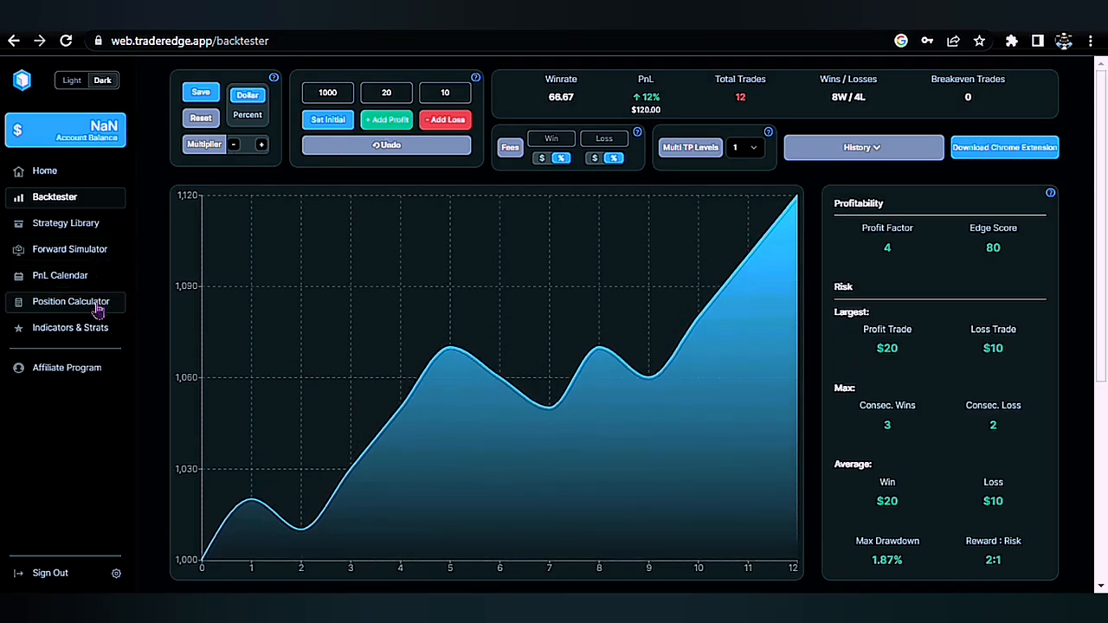
# - Review the position calculator's instruments and the indicator leaderboard, then show the shared Strategies list
pyautogui.click(71, 302)
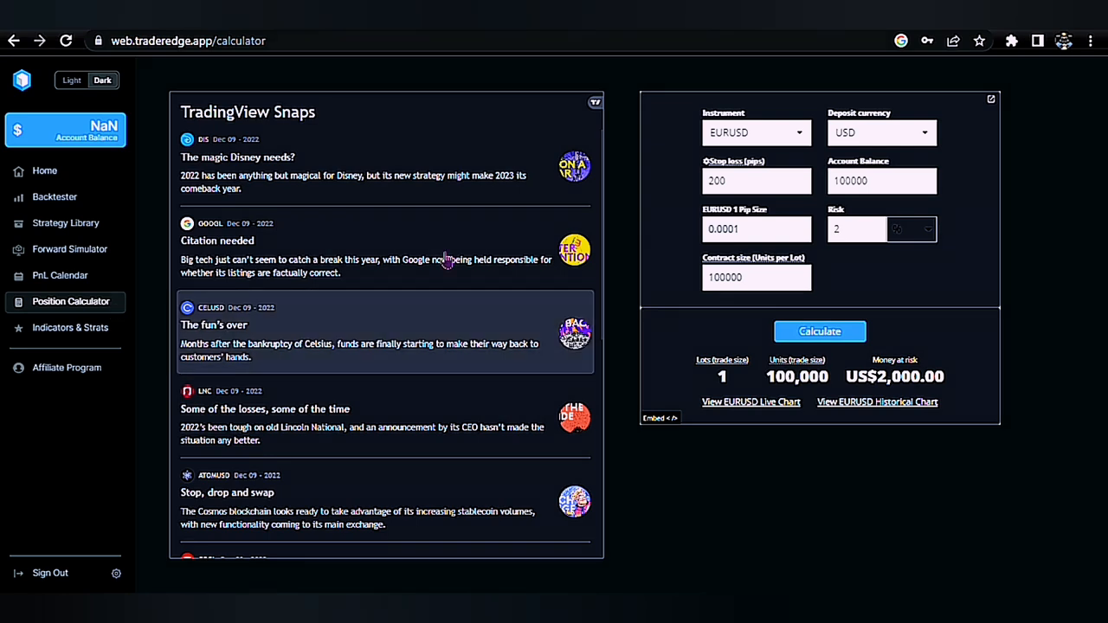
pyautogui.click(753, 131)
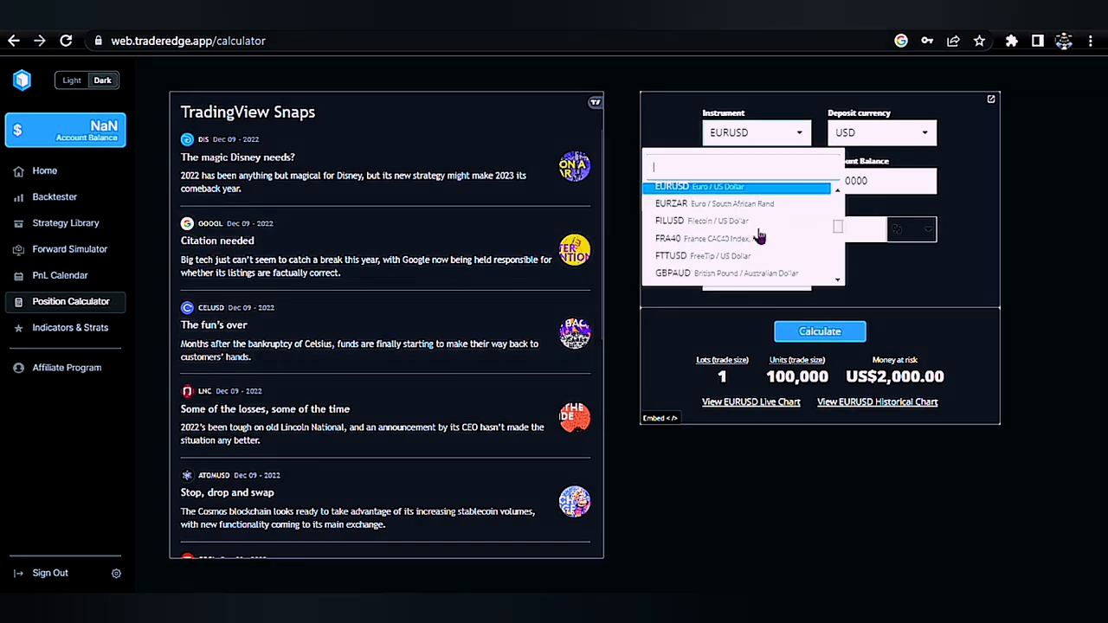
pyautogui.click(699, 187)
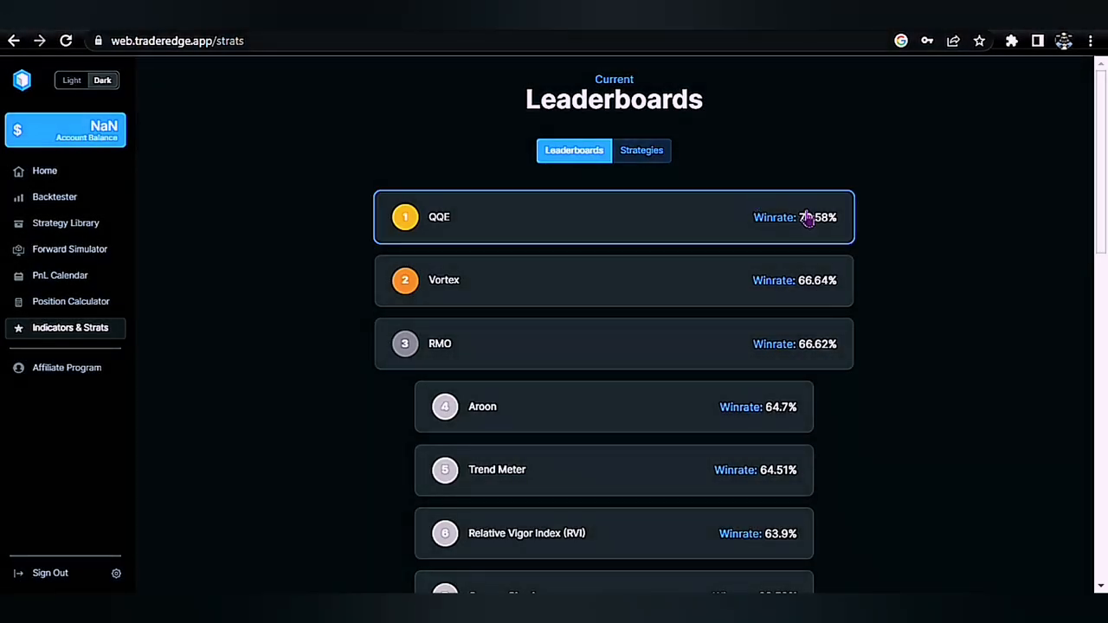
pyautogui.moveTo(689, 298)
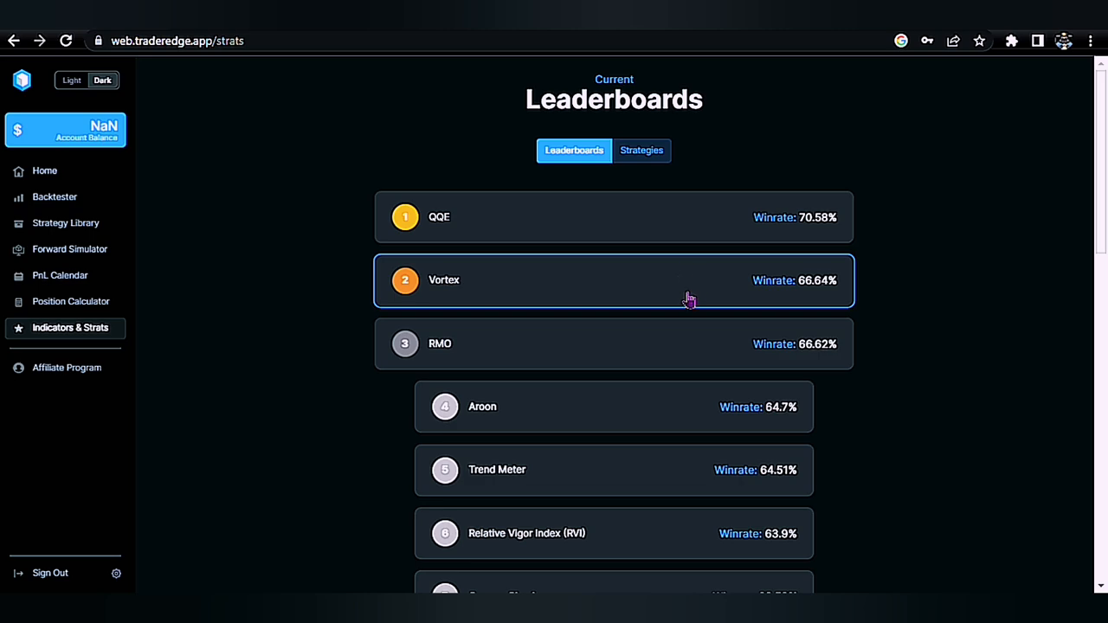
pyautogui.moveTo(852, 338)
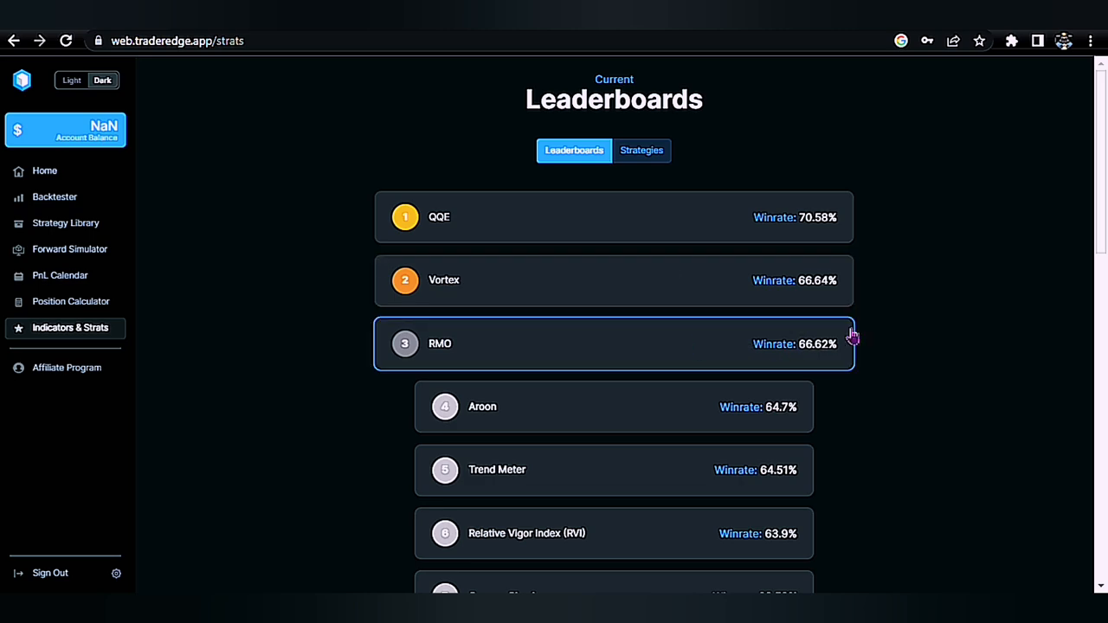
pyautogui.click(640, 149)
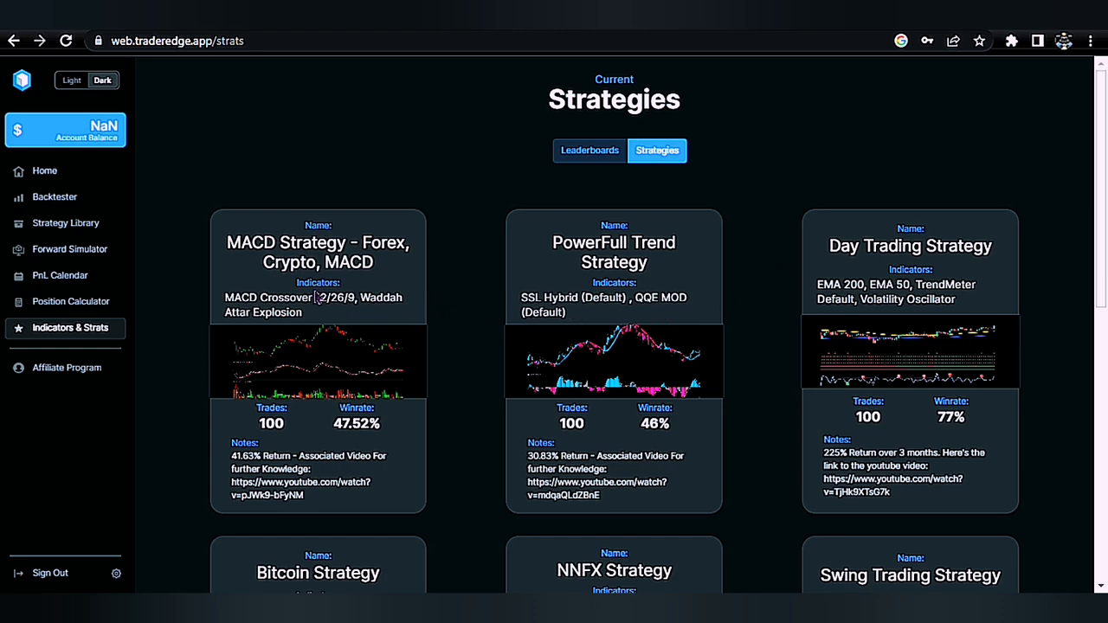
pyautogui.scroll(-3)
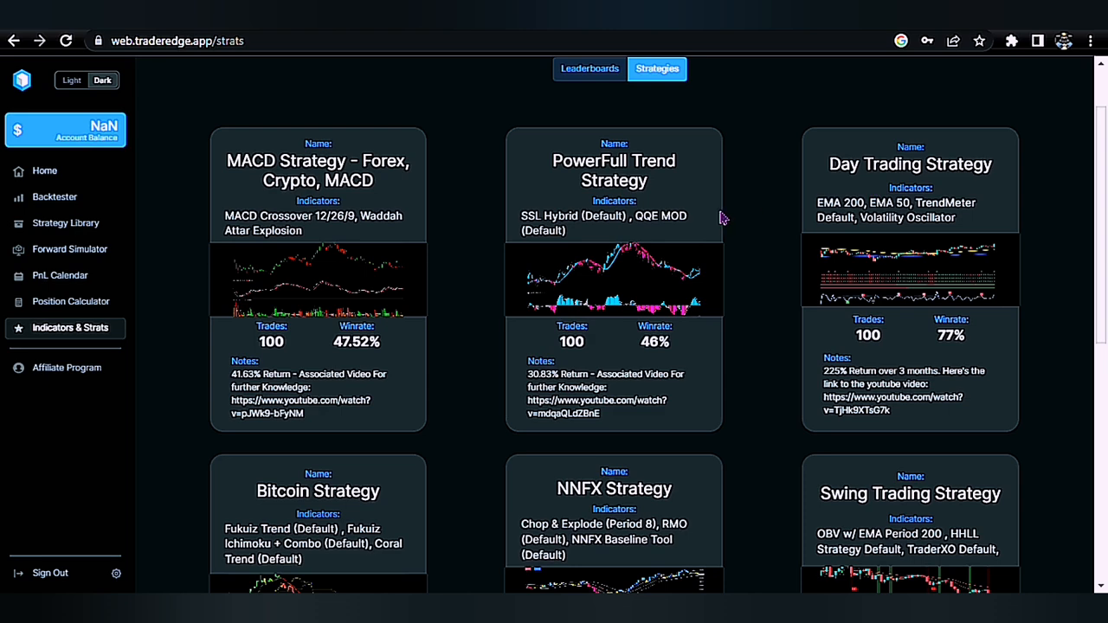
pyautogui.scroll(-3)
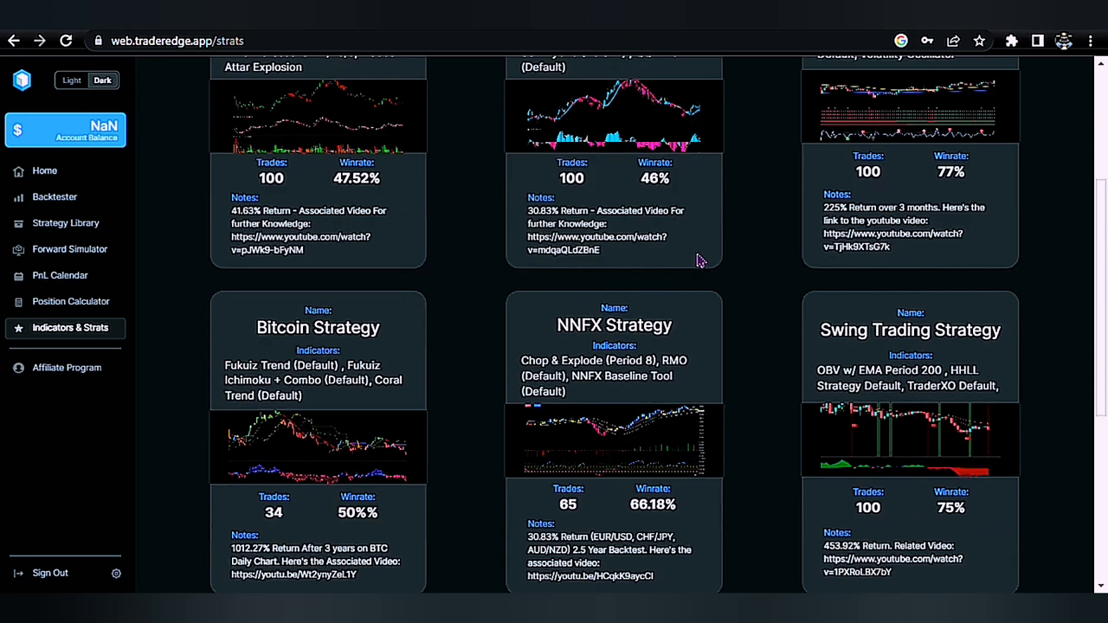
pyautogui.scroll(-3)
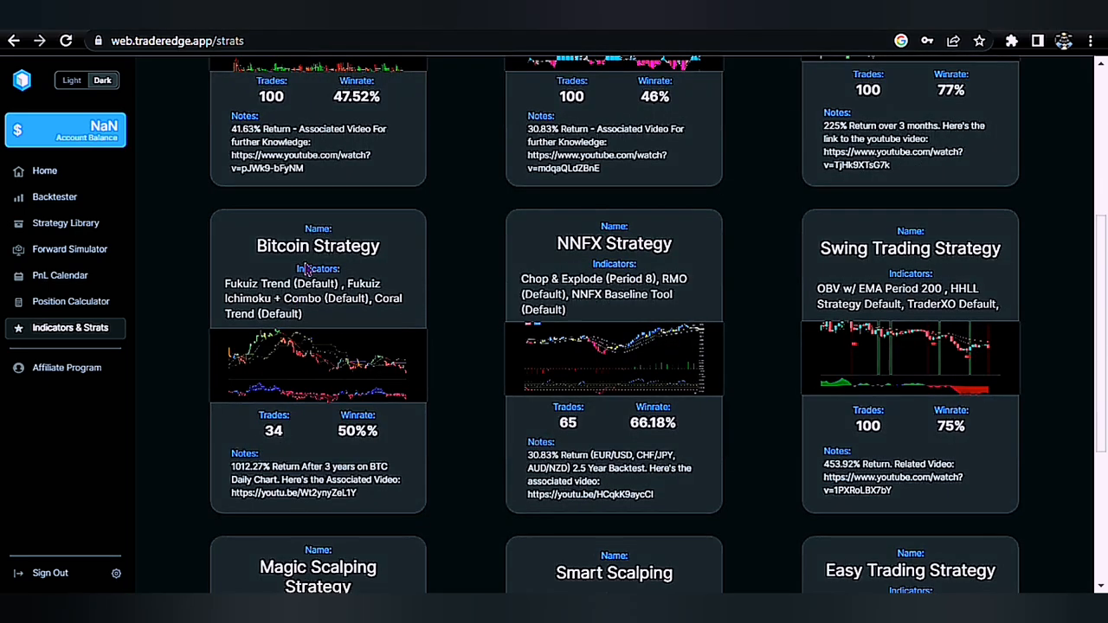
pyautogui.moveTo(758, 256)
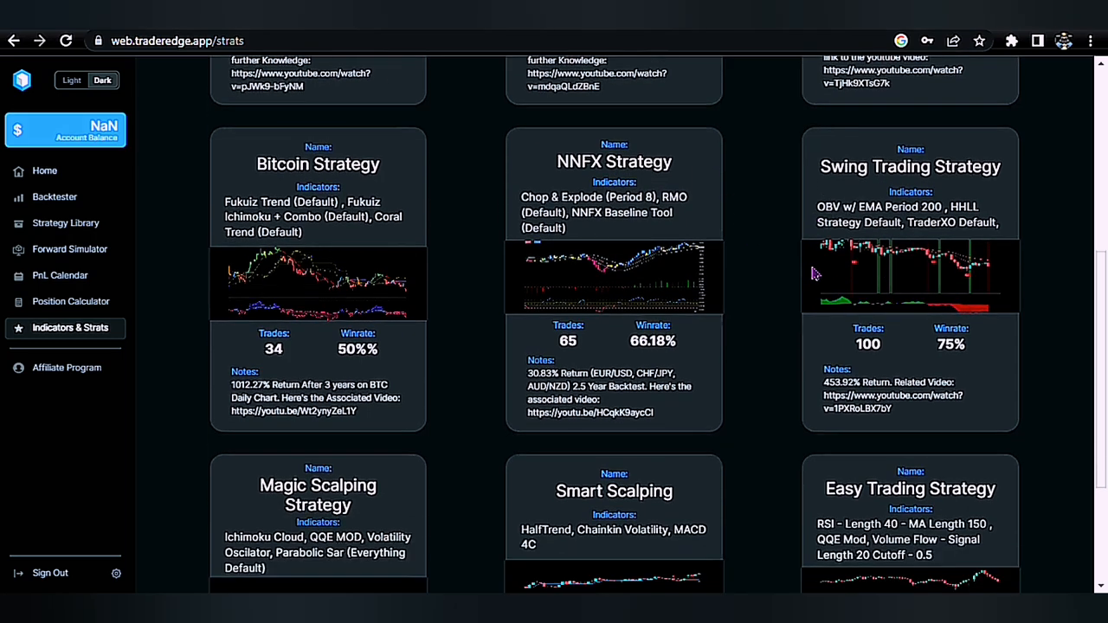
pyautogui.scroll(-3)
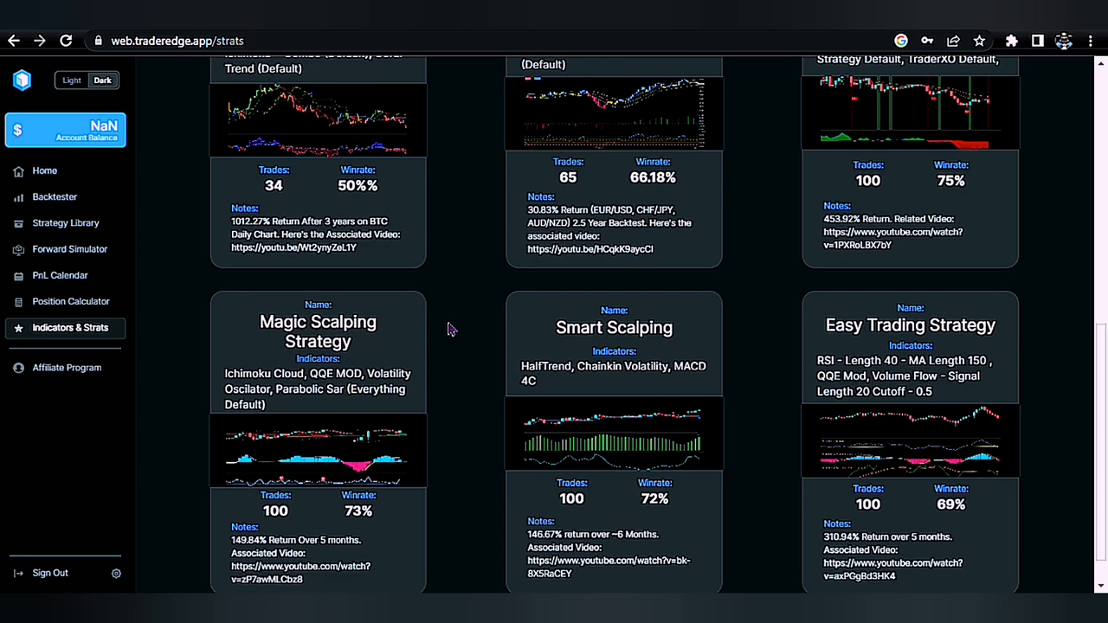
pyautogui.scroll(-3)
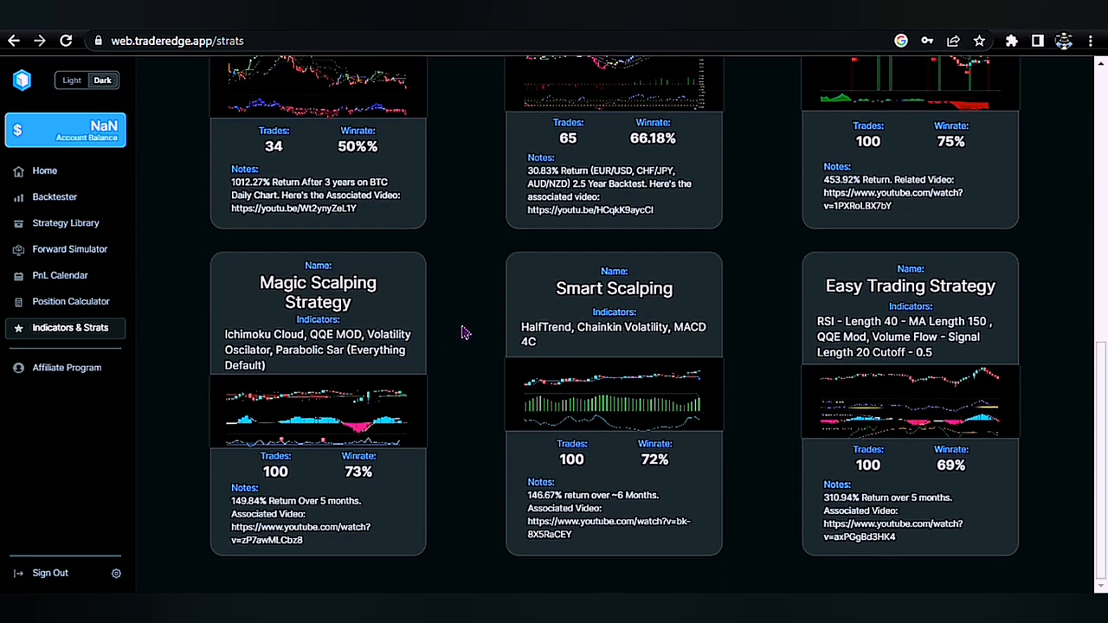
pyautogui.moveTo(724, 315)
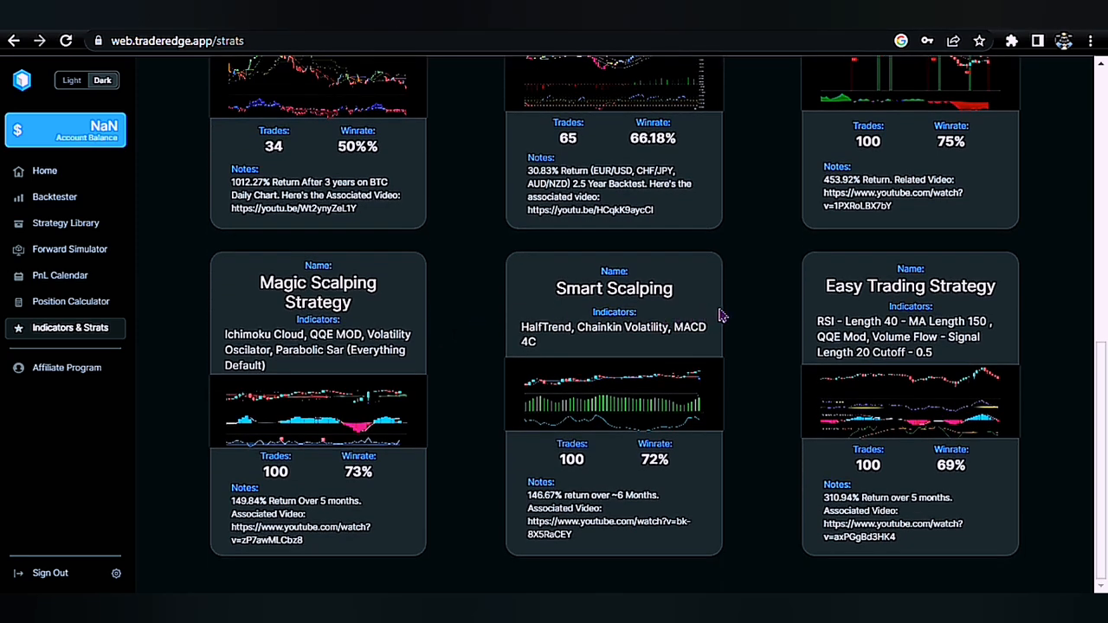
pyautogui.moveTo(769, 332)
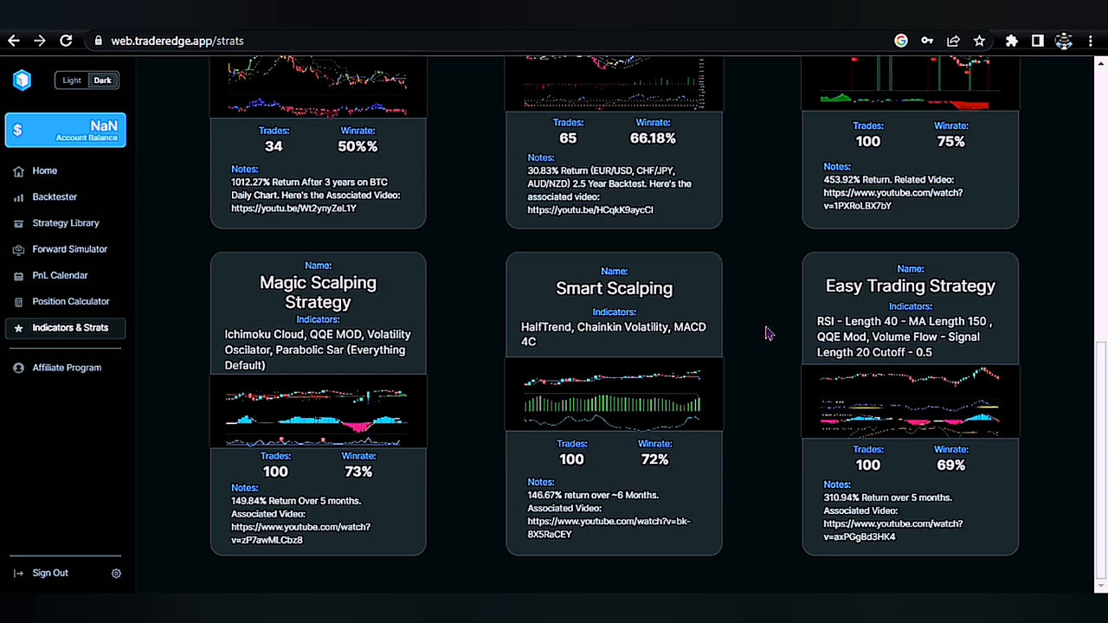
pyautogui.scroll(3)
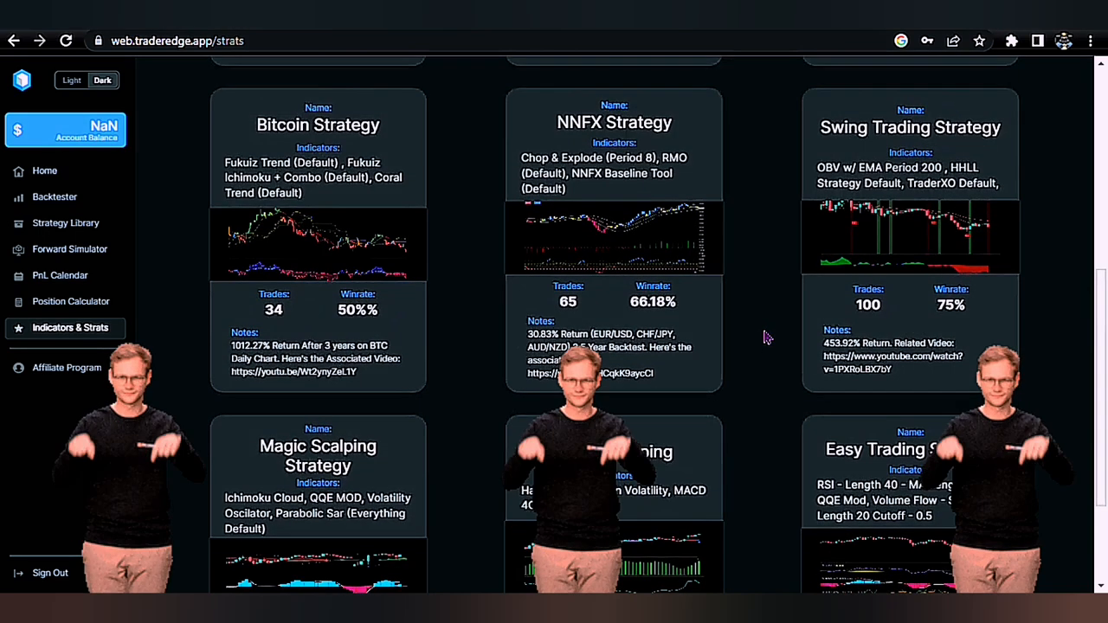
pyautogui.scroll(3)
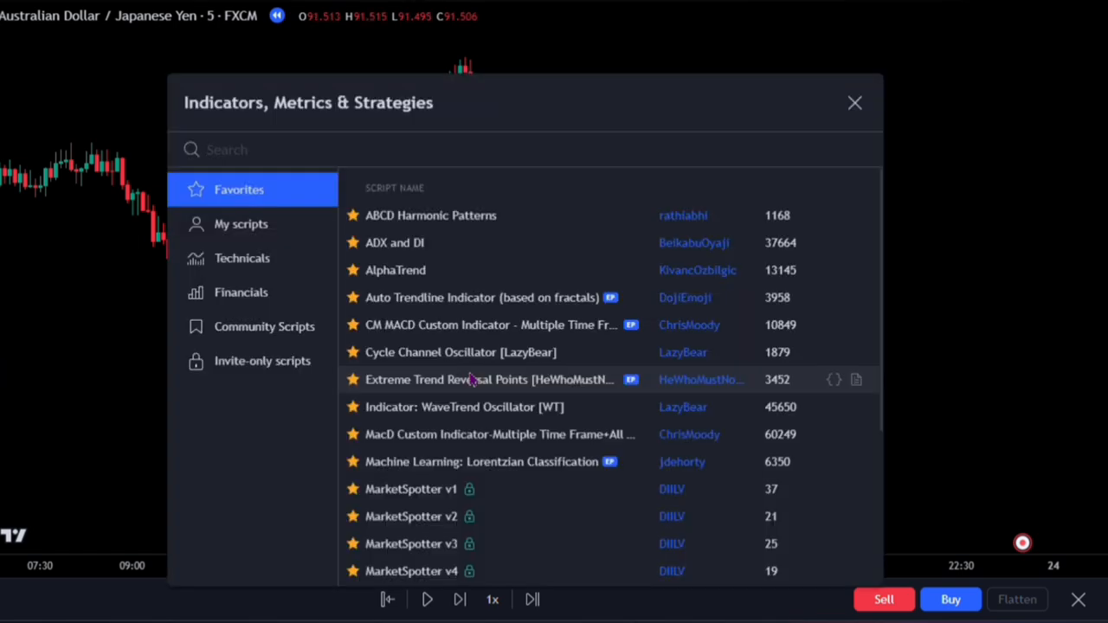
# - Search the indicator library for 'ADX AN' and add ADX and DI for v4 to the chart
pyautogui.write('ADX AND')
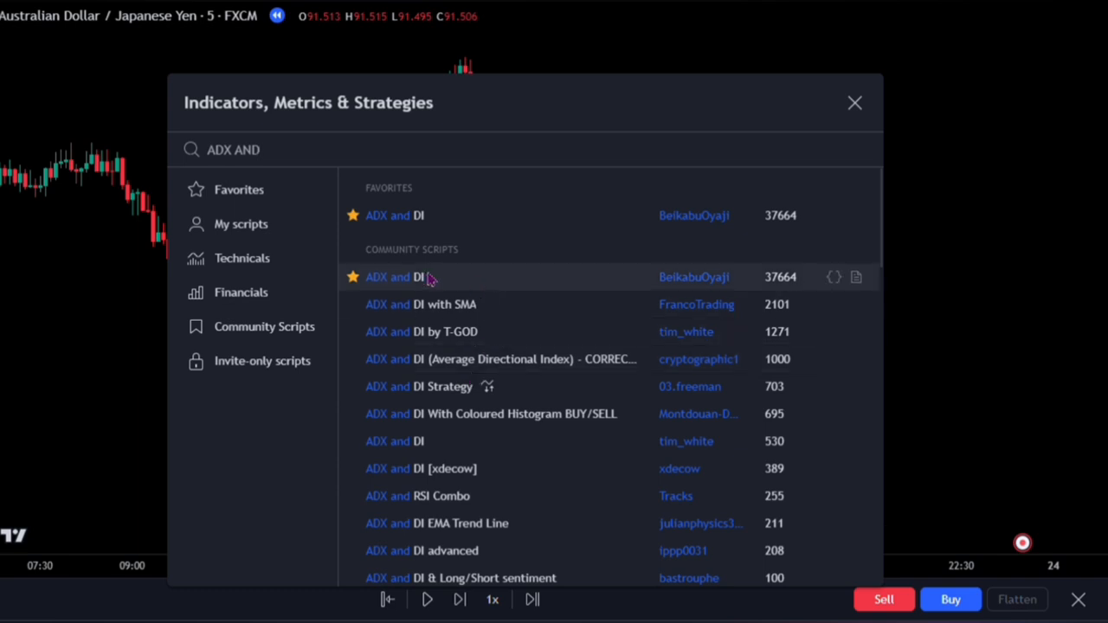
pyautogui.moveTo(699, 294)
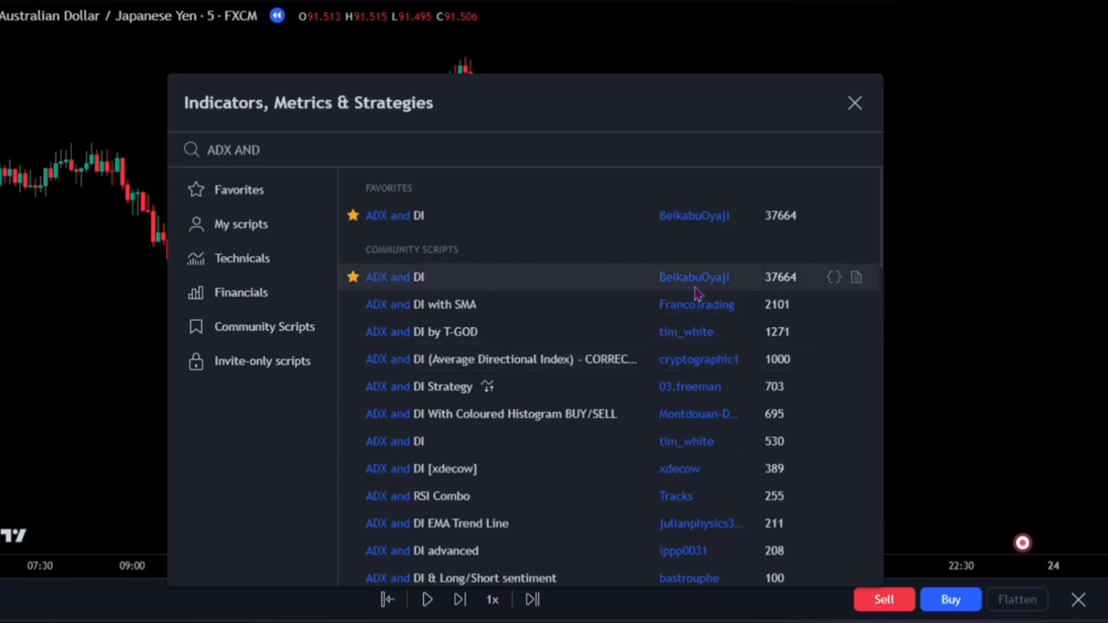
pyautogui.click(394, 277)
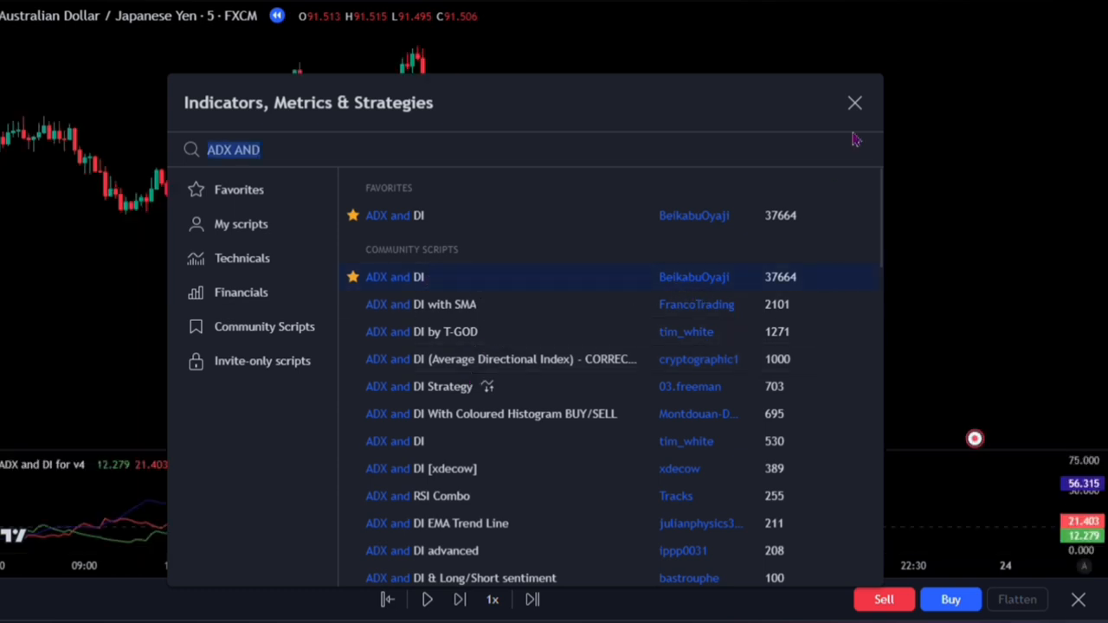
pyautogui.click(855, 104)
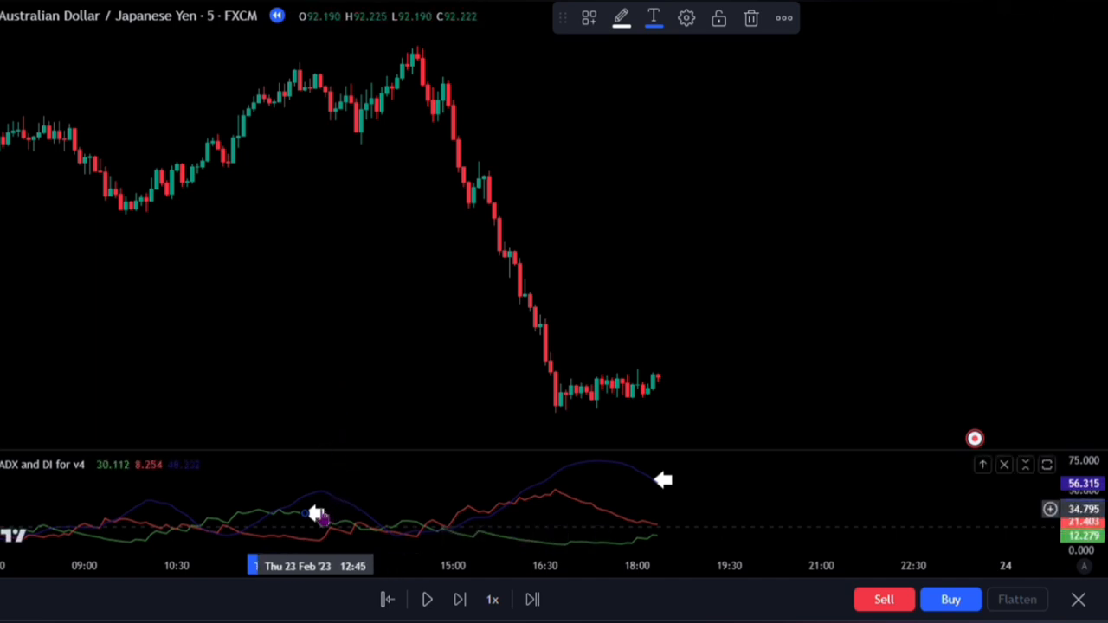
pyautogui.moveTo(471, 528)
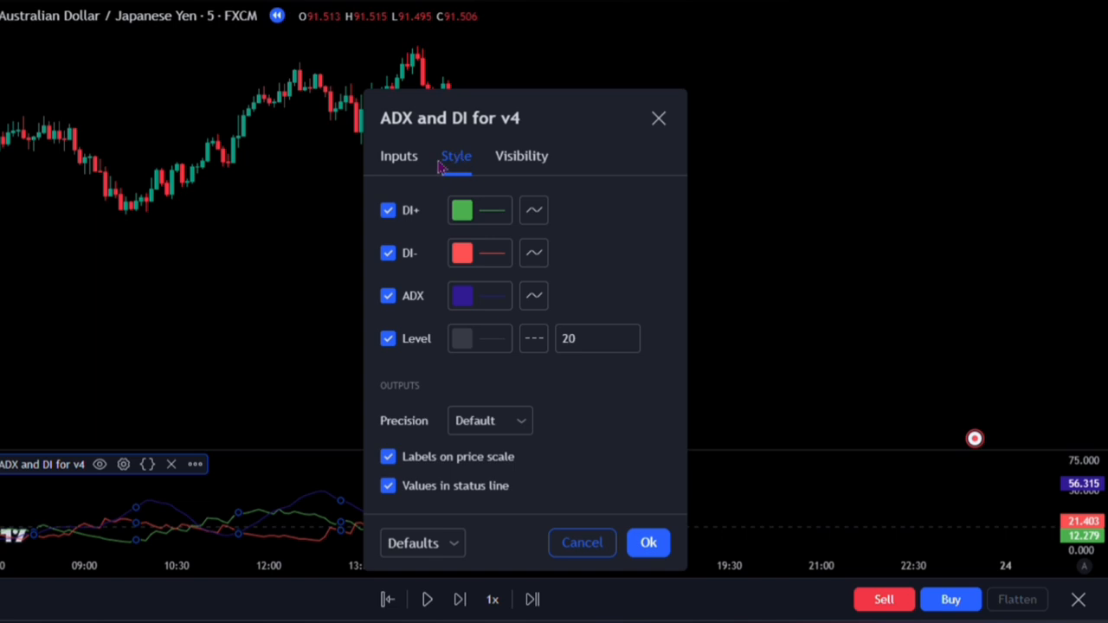
# - Uncheck the DI+ and DI- plots in the indicator's Style settings and apply
pyautogui.click(387, 211)
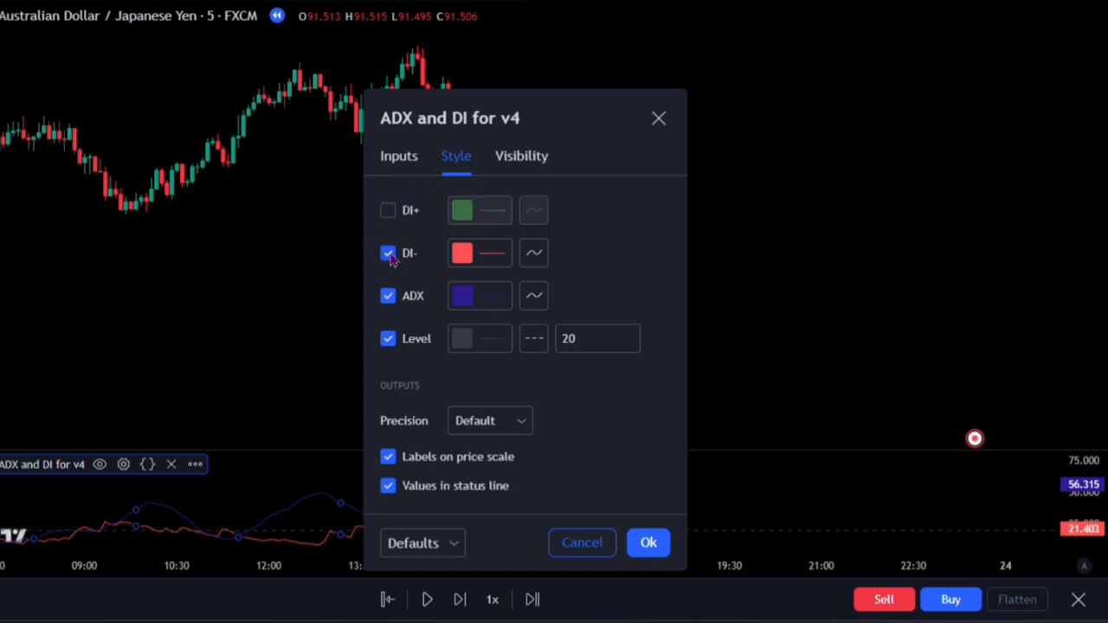
pyautogui.click(387, 253)
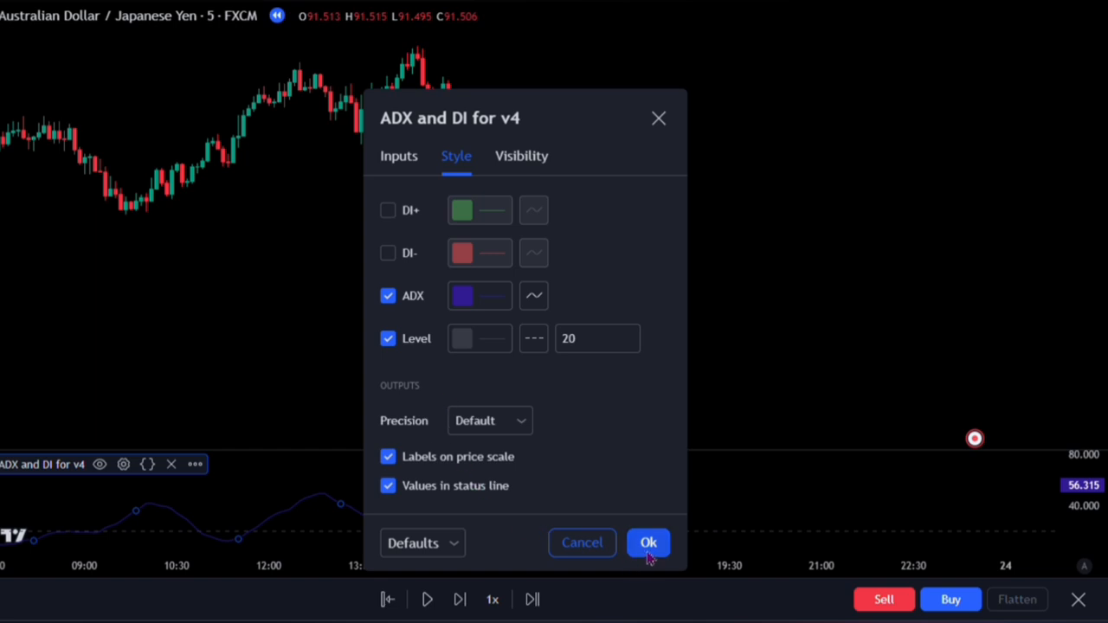
pyautogui.click(647, 544)
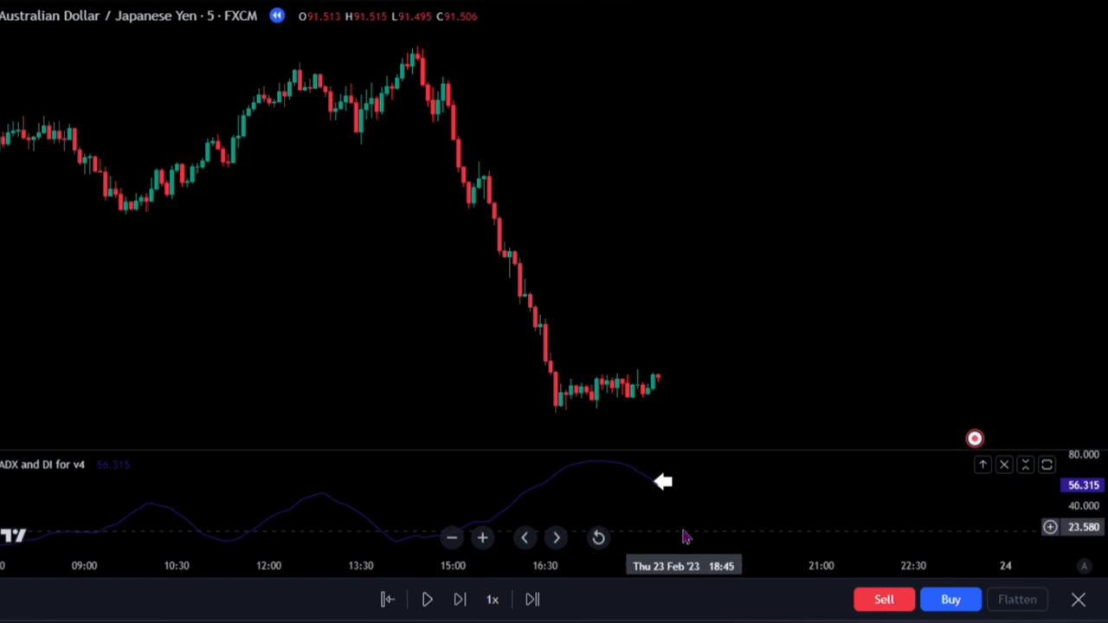
pyautogui.moveTo(682, 482)
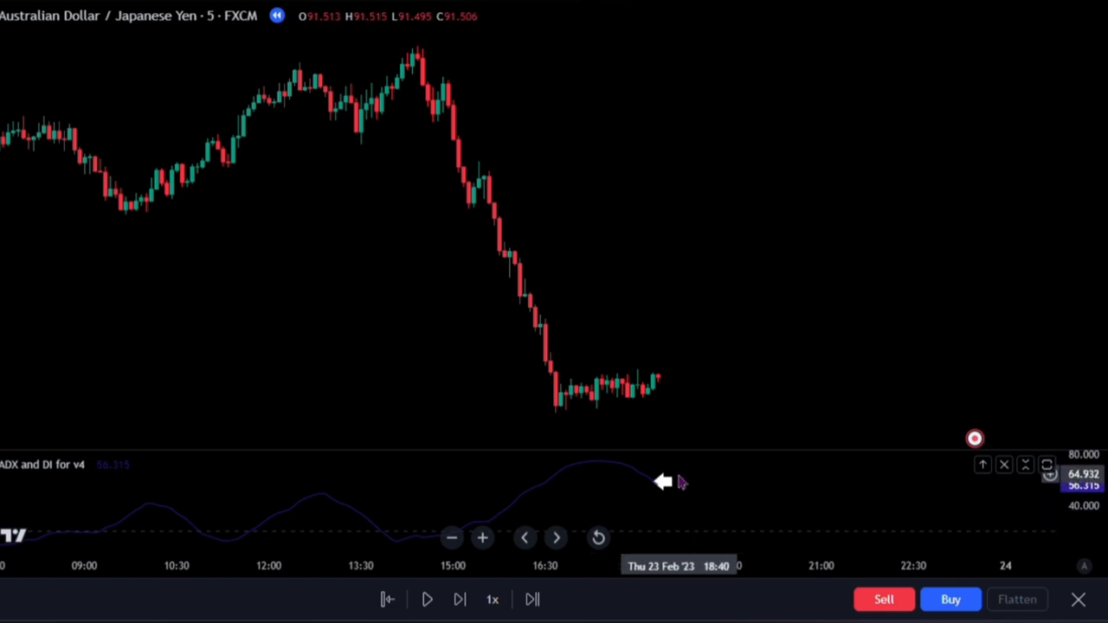
pyautogui.moveTo(684, 515)
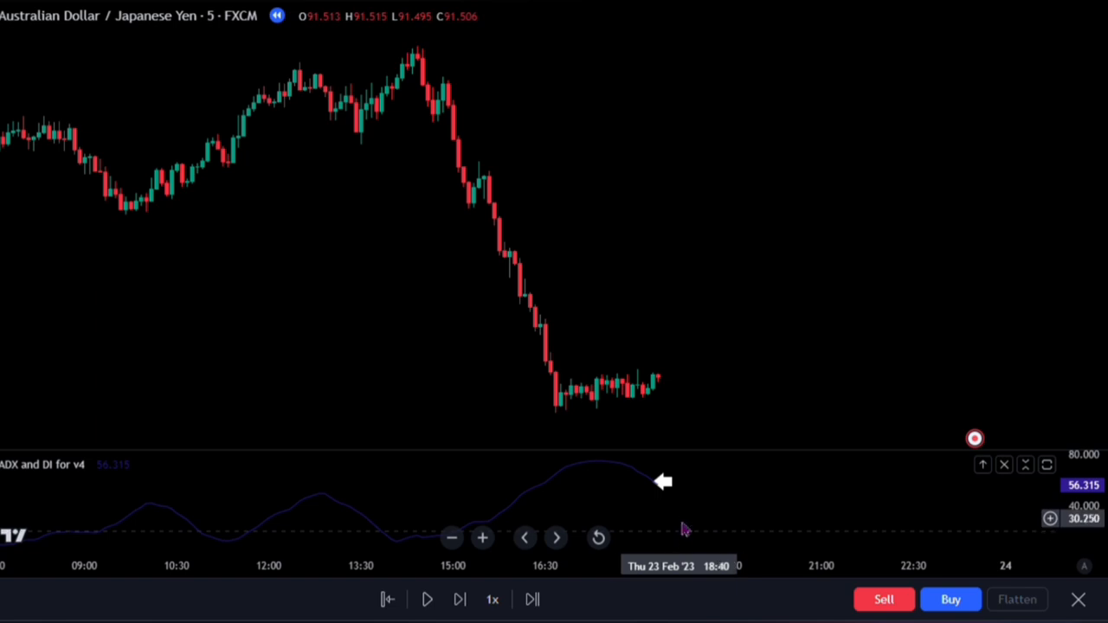
pyautogui.moveTo(712, 530)
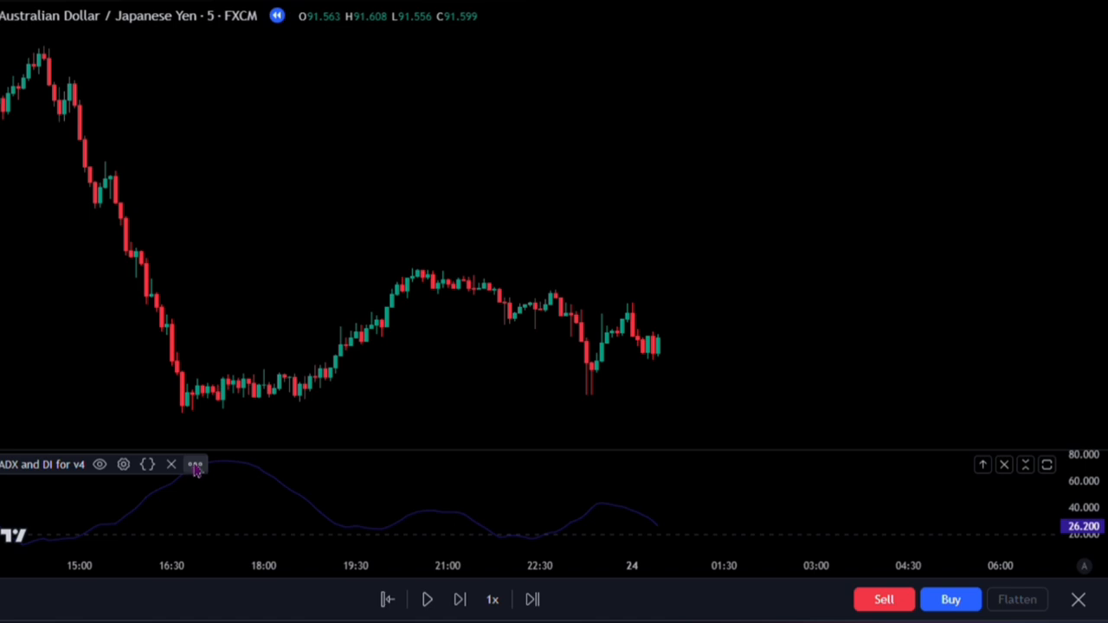
# - From the ADX indicator's More menu, add a Moving Average ('MA') calculated on its data
pyautogui.click(194, 464)
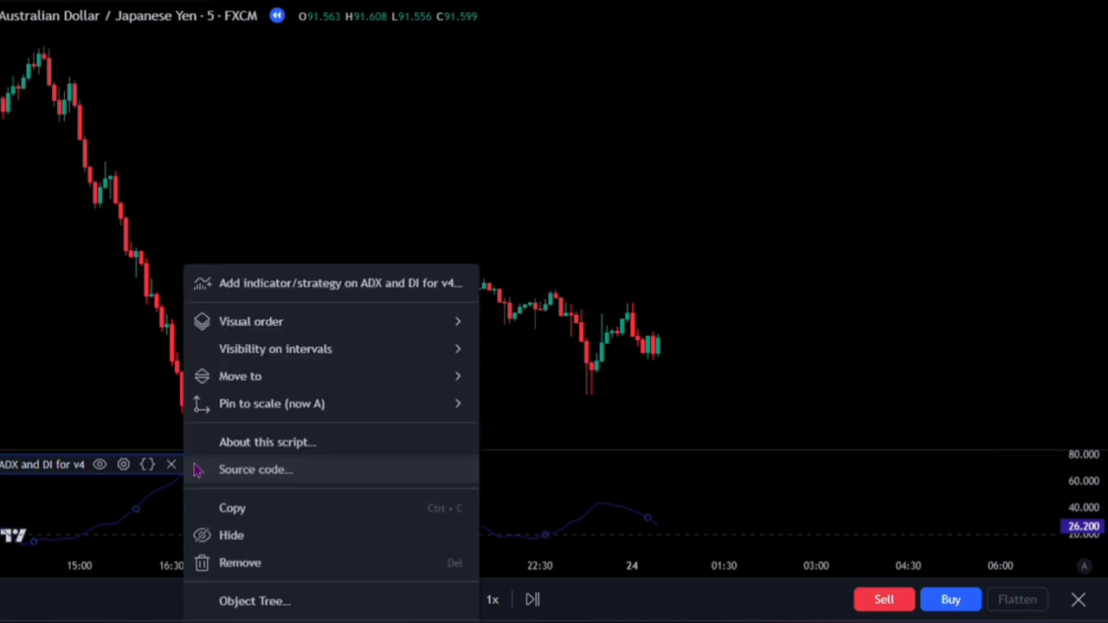
pyautogui.moveTo(297, 297)
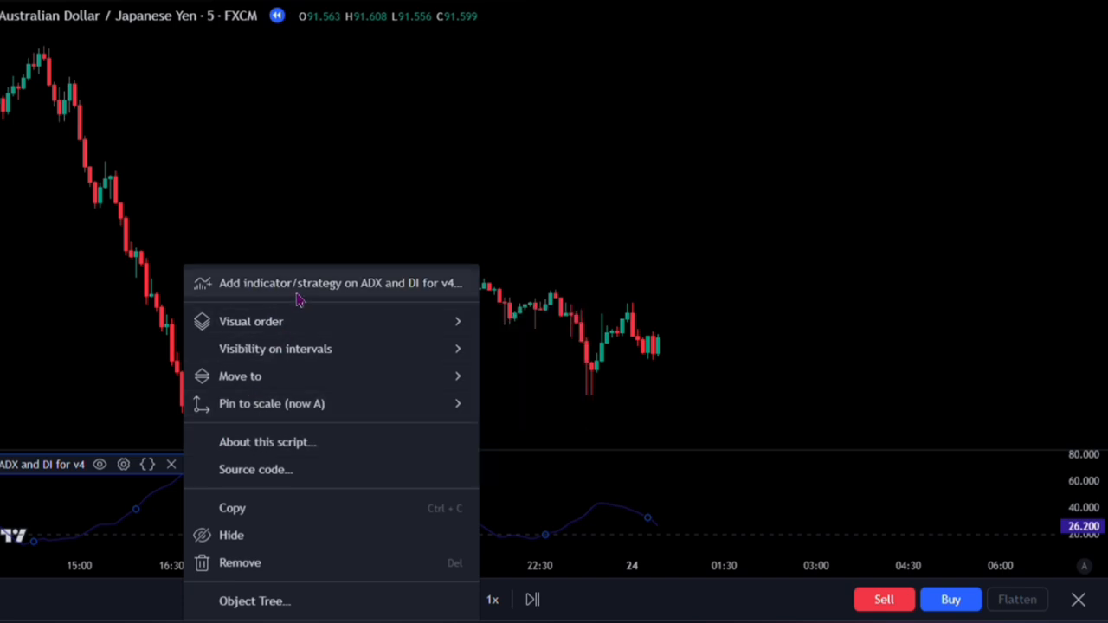
pyautogui.moveTo(362, 287)
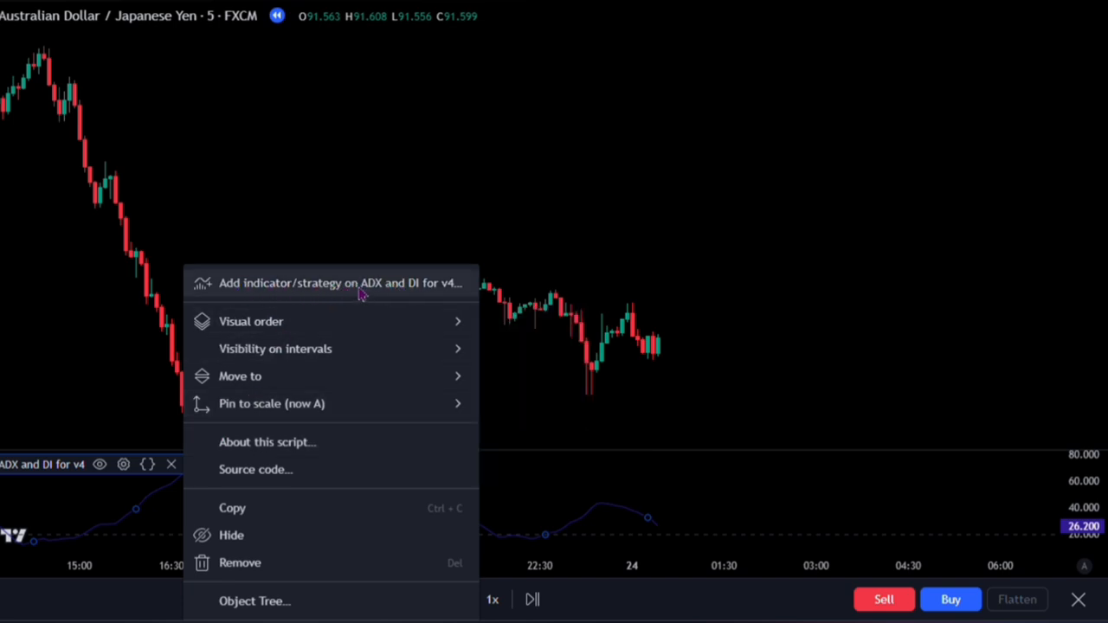
pyautogui.click(339, 284)
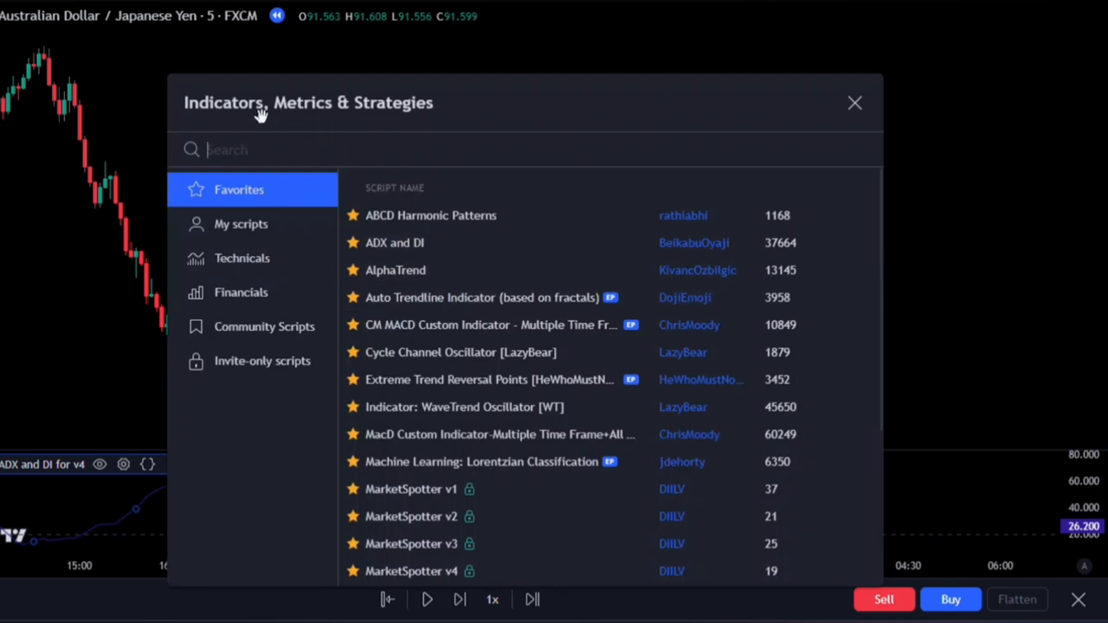
pyautogui.moveTo(486, 125)
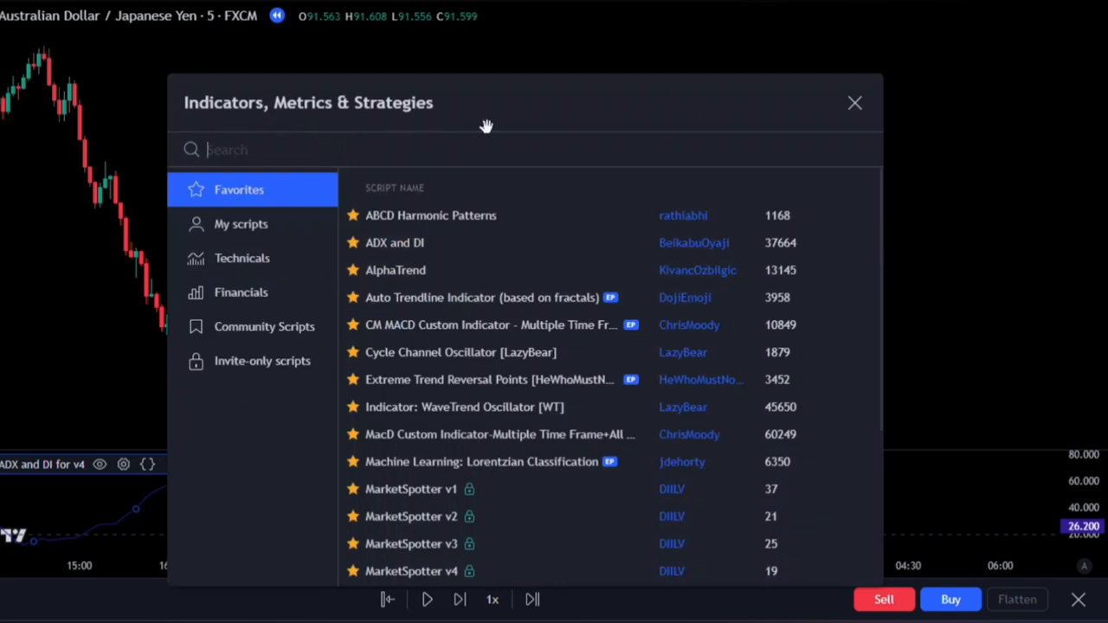
pyautogui.write('MA')
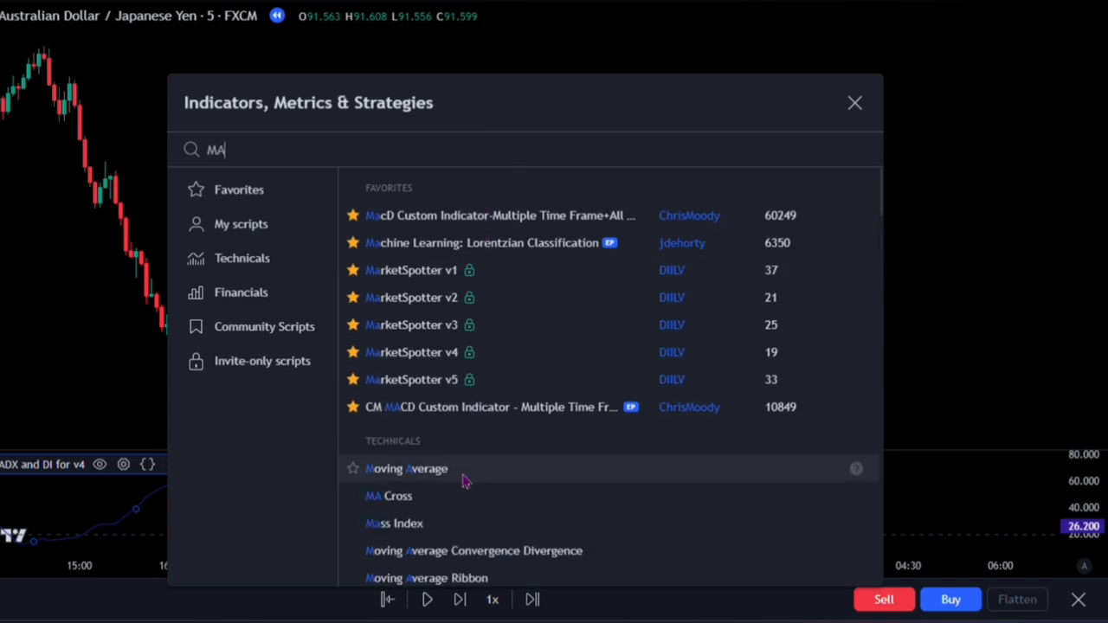
pyautogui.moveTo(471, 481)
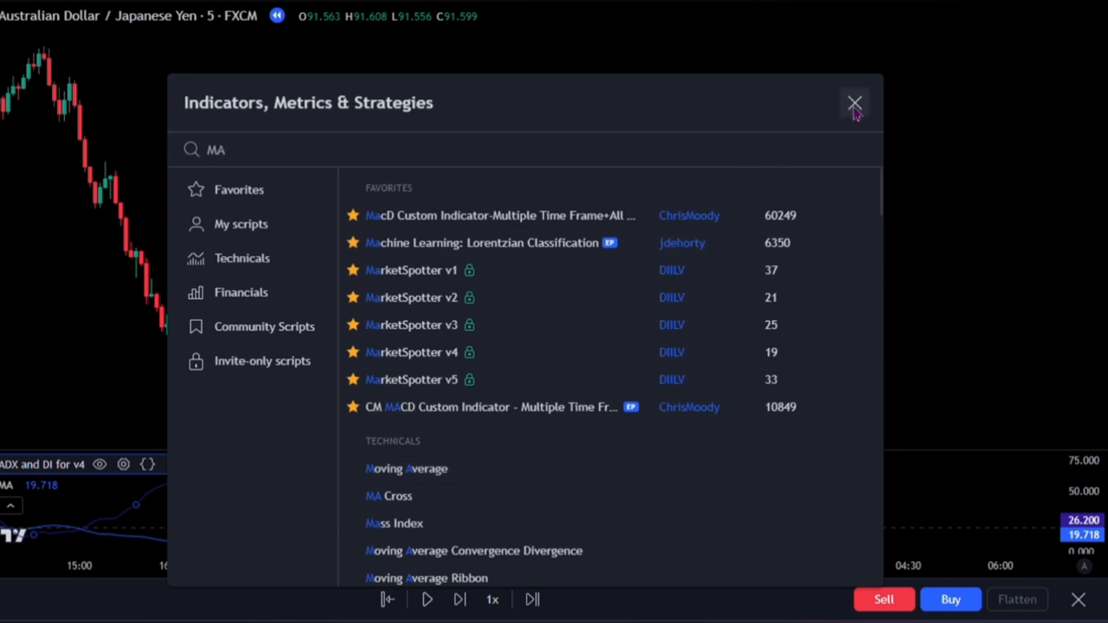
pyautogui.click(855, 104)
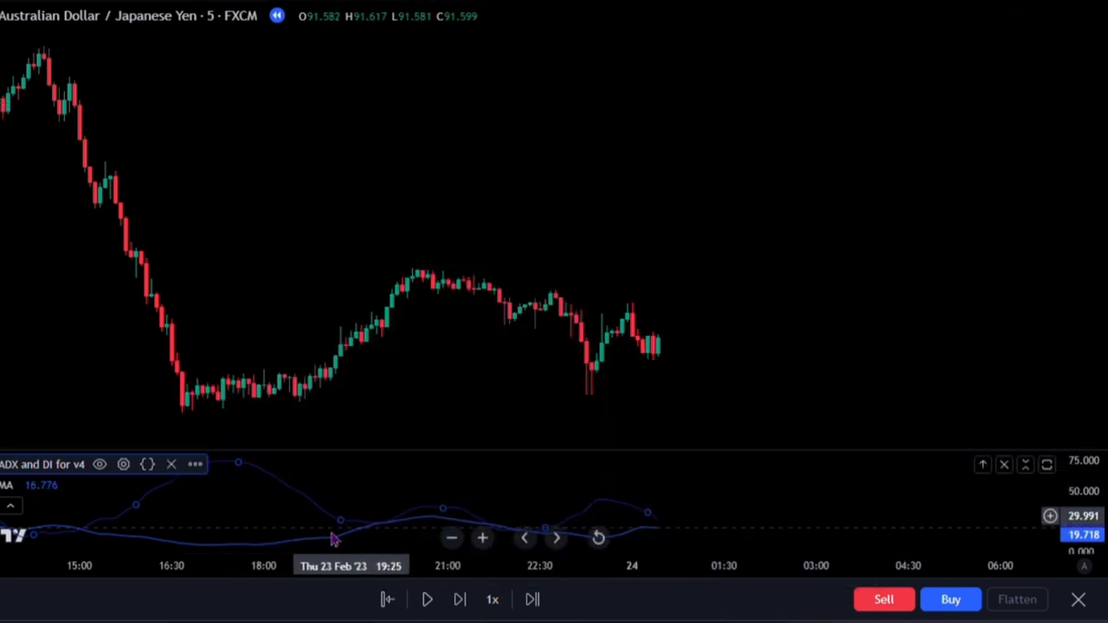
pyautogui.moveTo(303, 530)
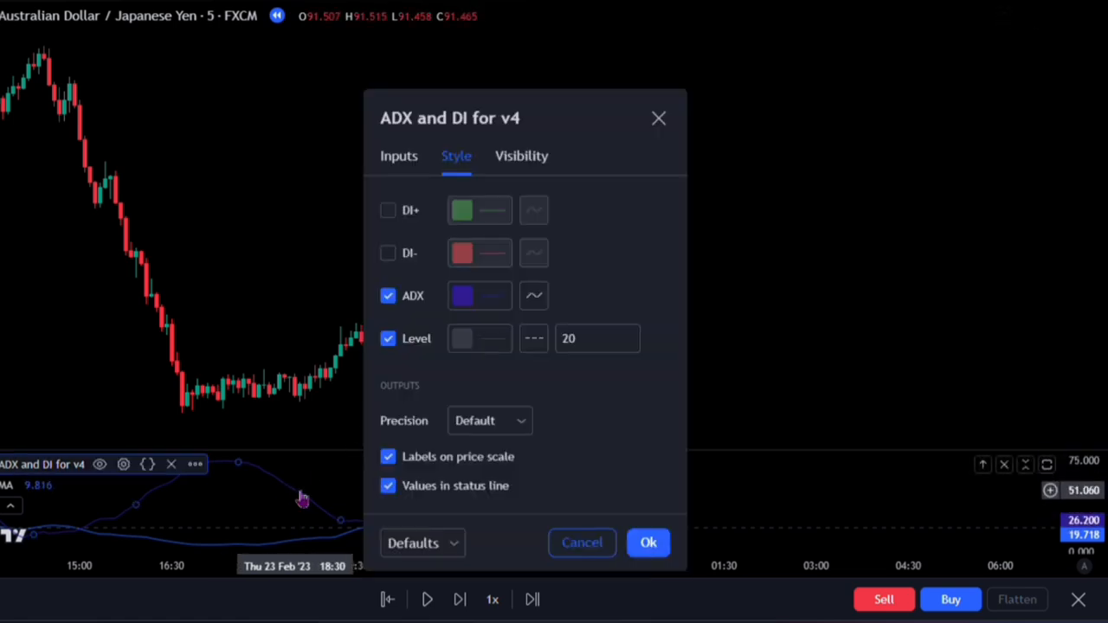
# - Set the ADX indicator length to 21 and hide its ADX line in Style
pyautogui.click(398, 155)
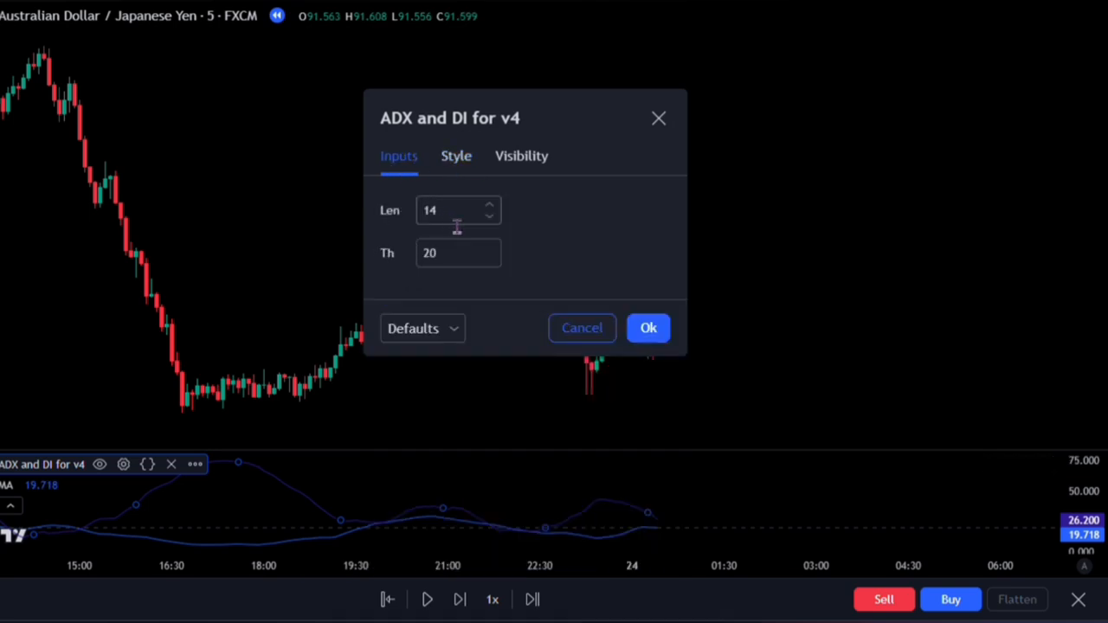
pyautogui.write('21')
pyautogui.write('30')
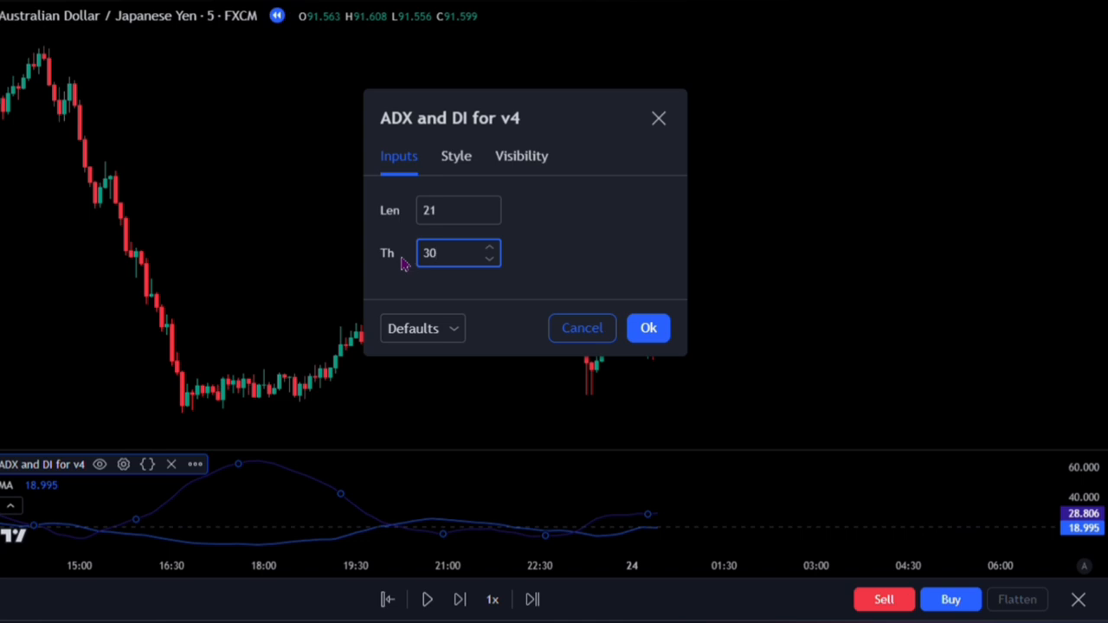
pyautogui.click(457, 156)
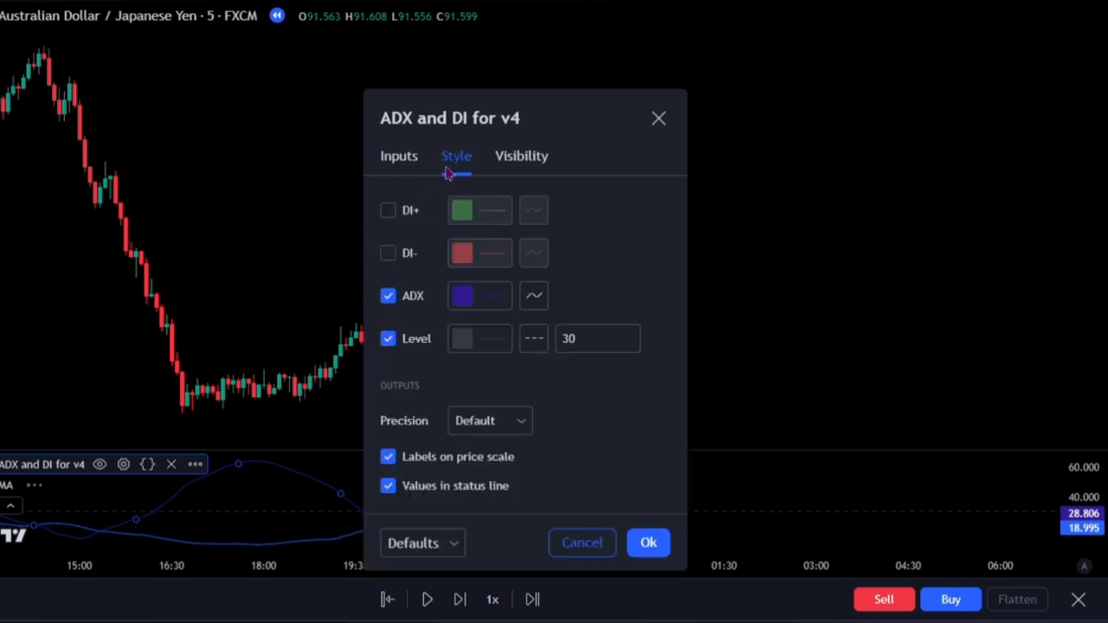
pyautogui.click(388, 296)
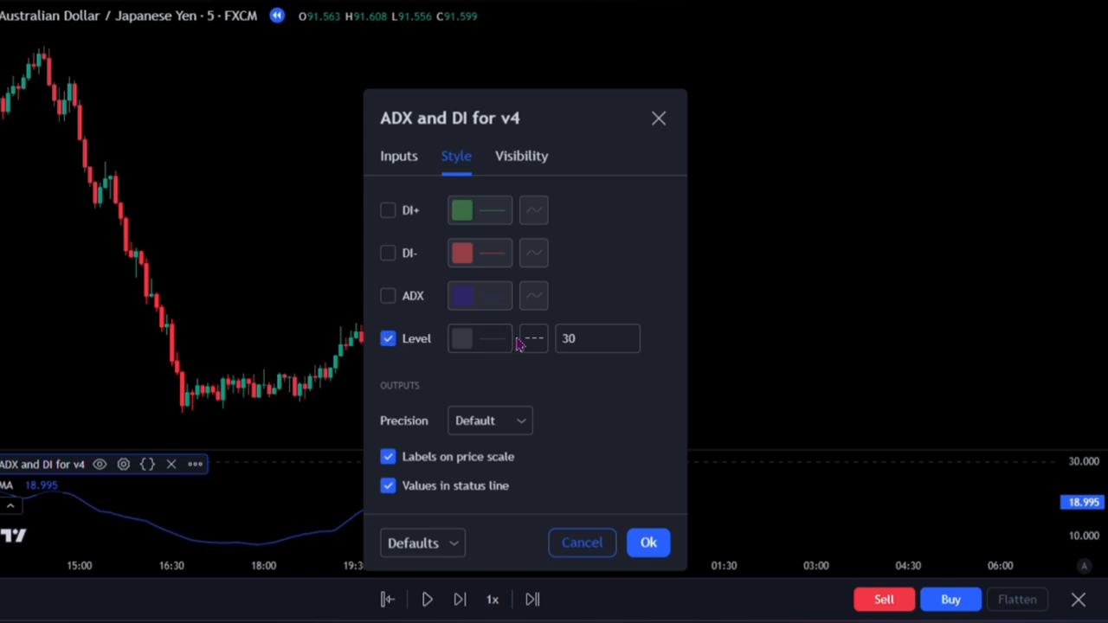
# - Make the threshold level line white with a solid style and apply the settings
pyautogui.click(461, 338)
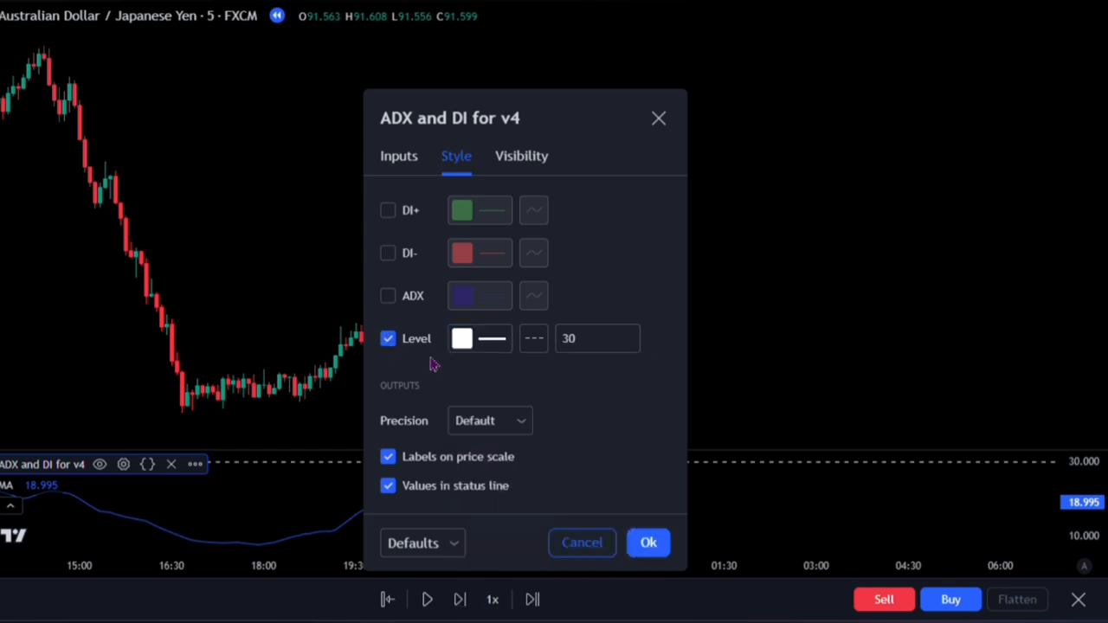
pyautogui.click(533, 338)
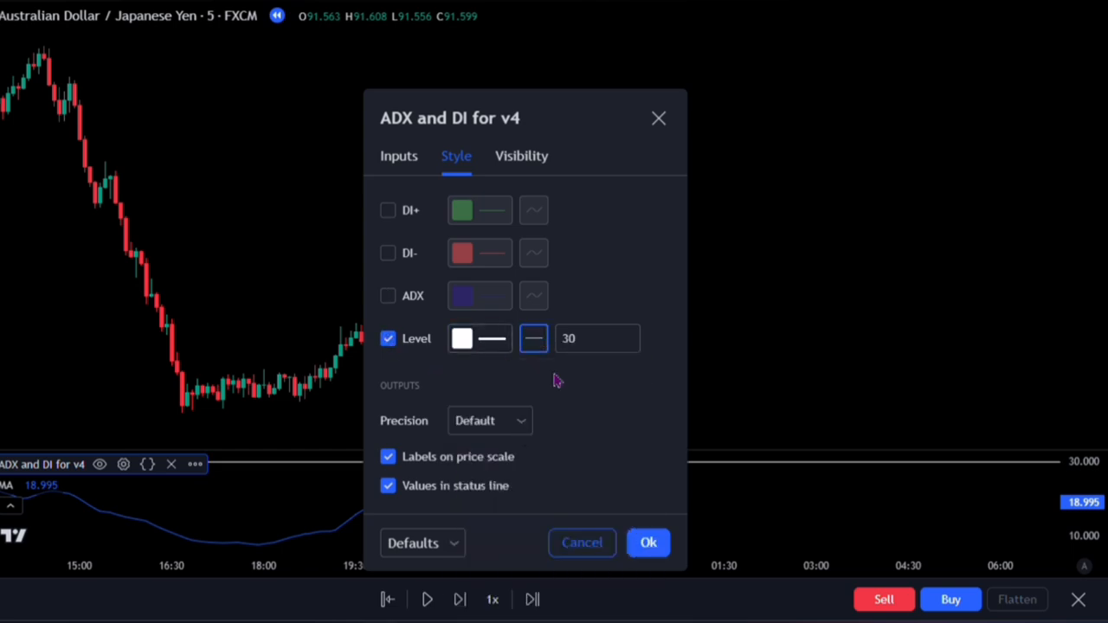
pyautogui.click(595, 338)
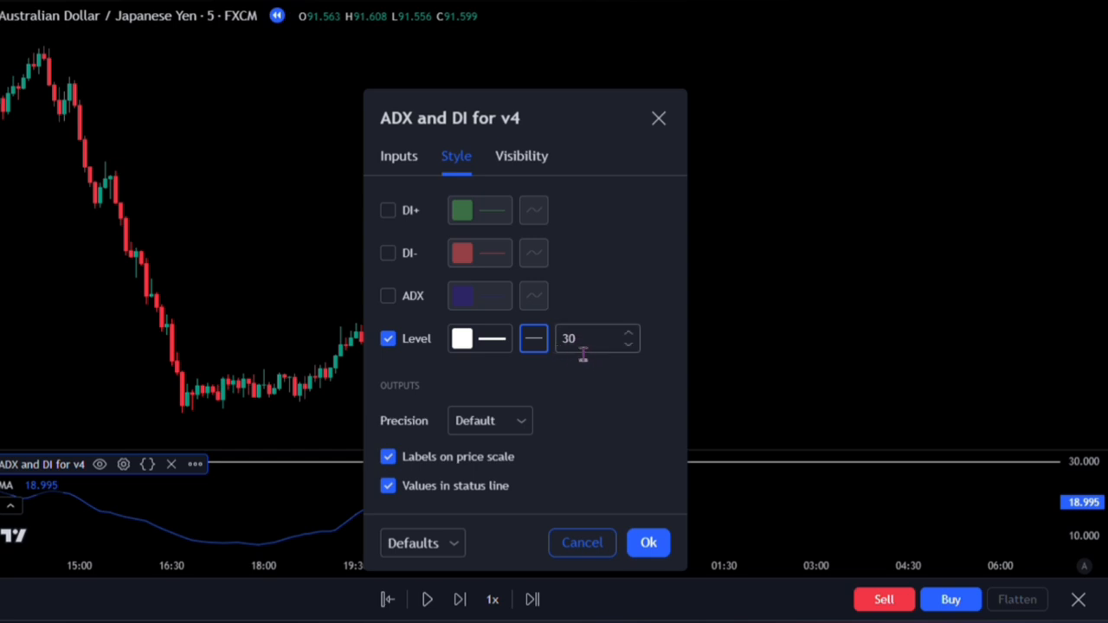
pyautogui.click(648, 544)
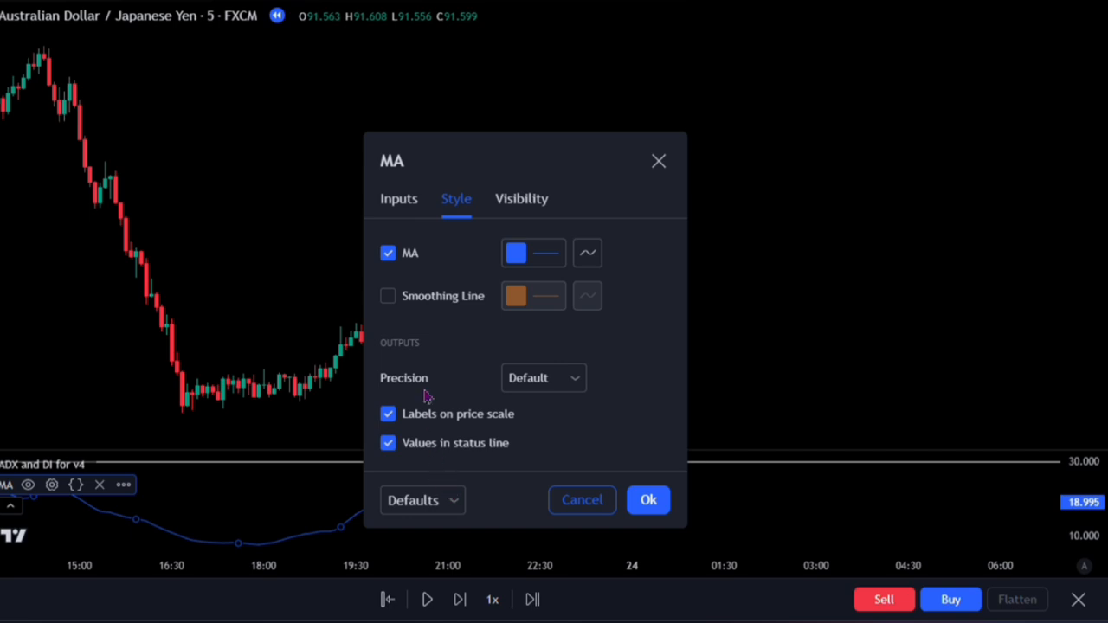
# - Set the Moving Average length to 100 and list its ADX and DI source options
pyautogui.click(398, 198)
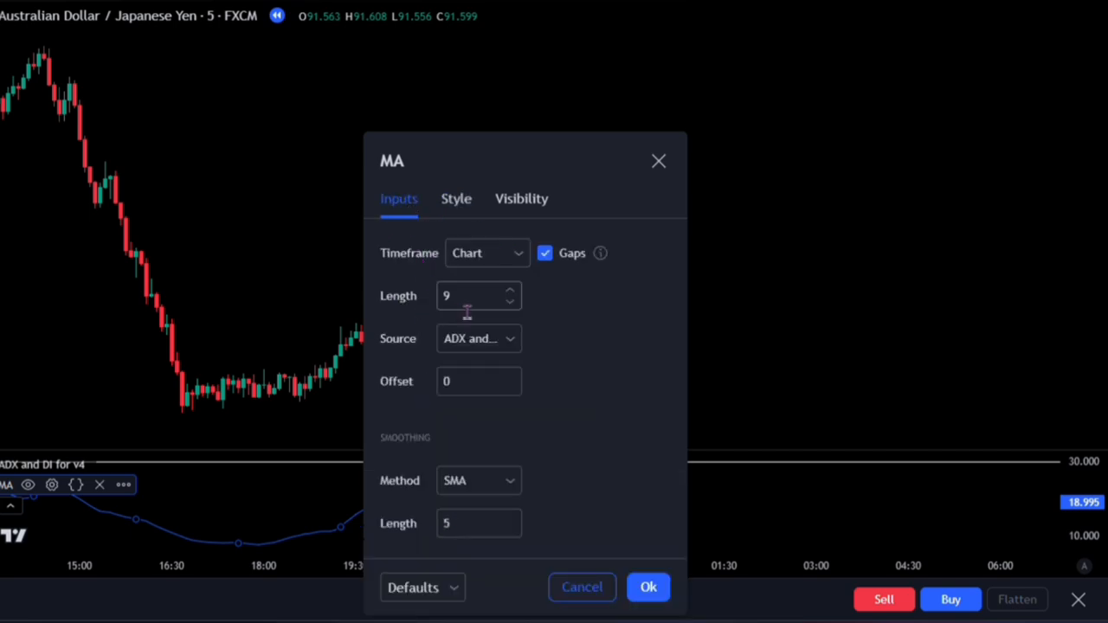
pyautogui.write('1')
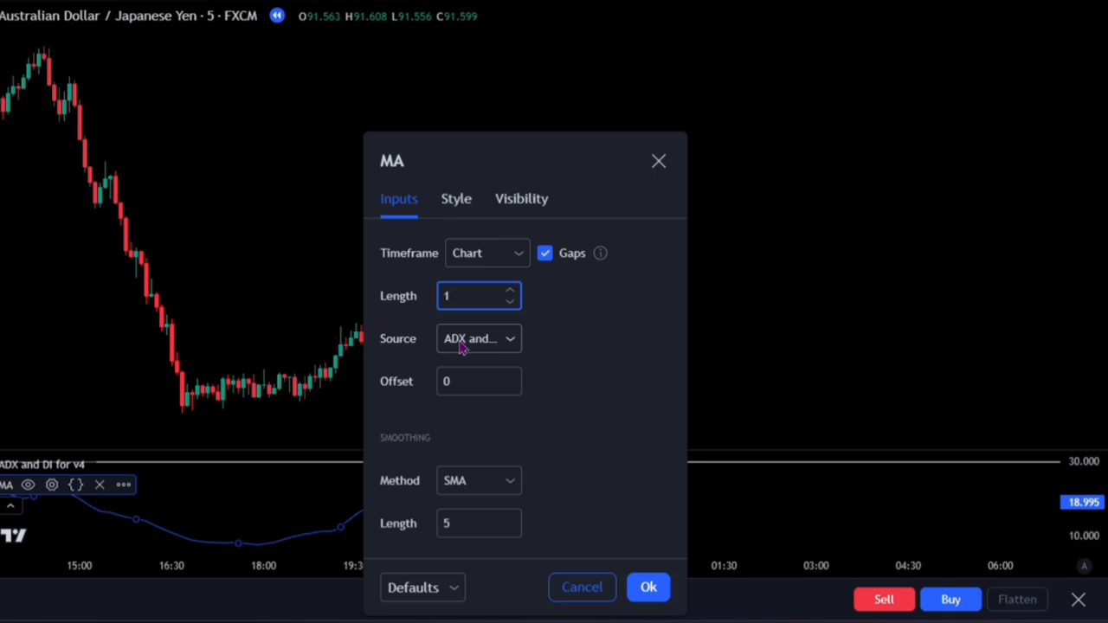
pyautogui.write('100')
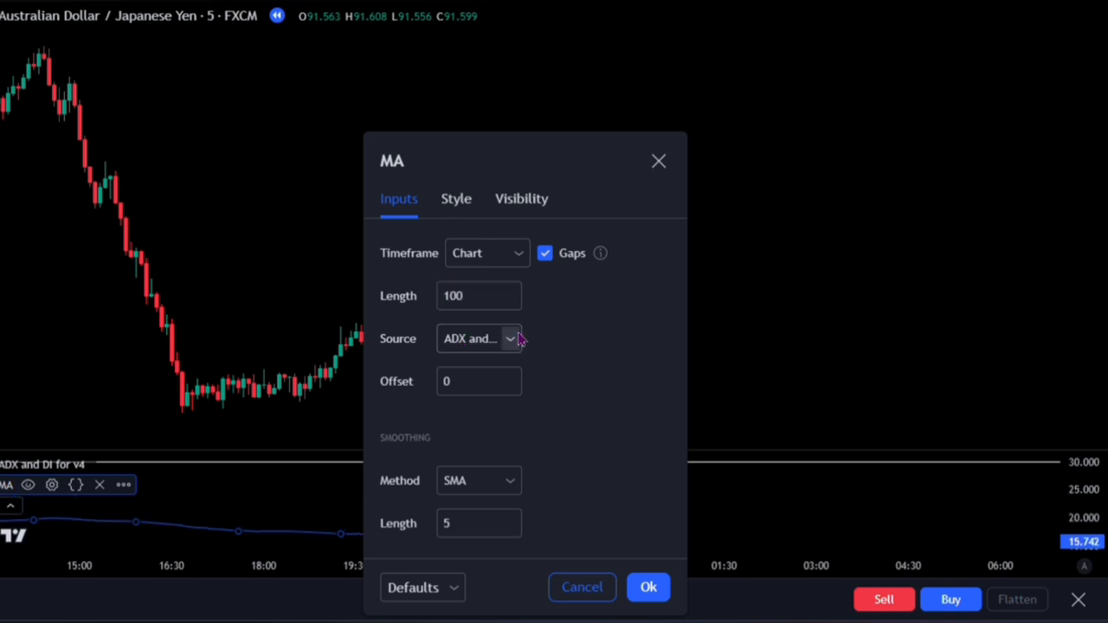
pyautogui.click(478, 337)
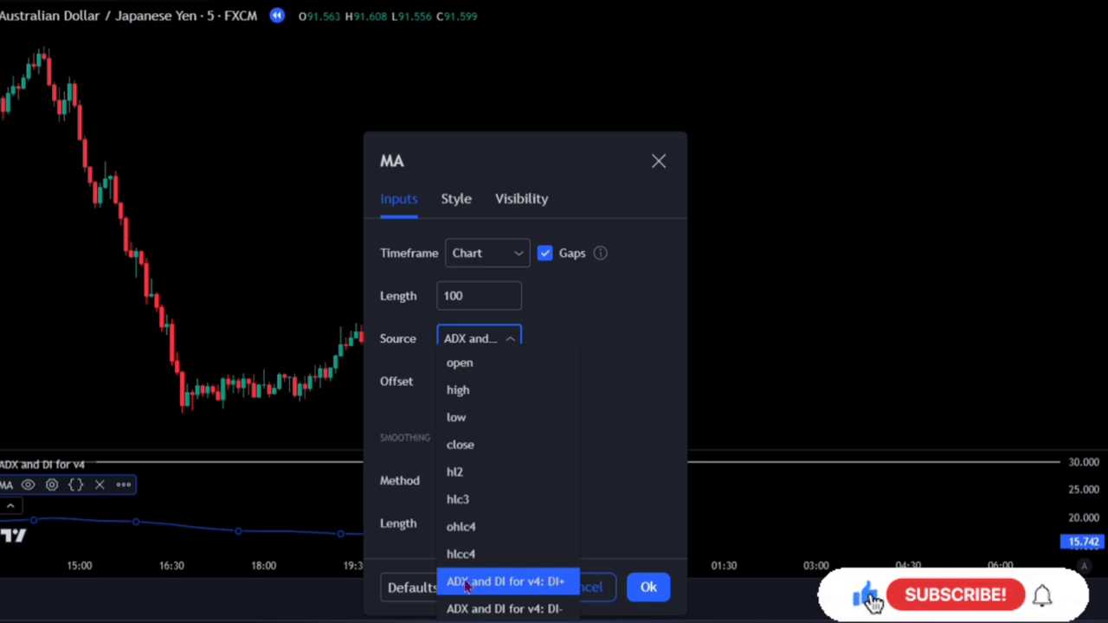
pyautogui.moveTo(953, 602)
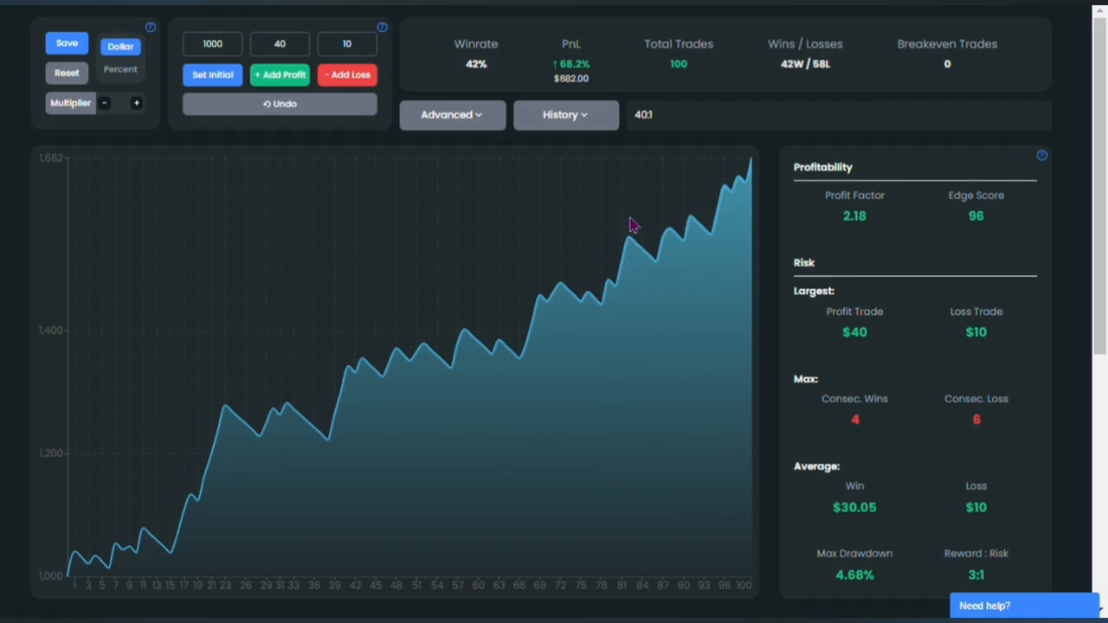
pyautogui.moveTo(571, 96)
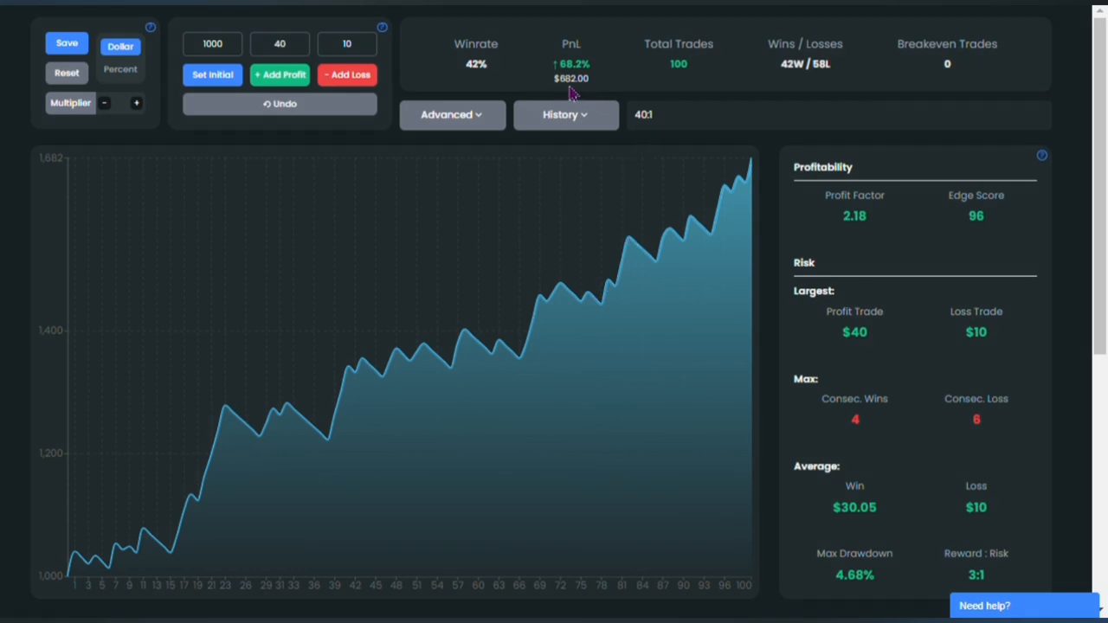
pyautogui.moveTo(563, 95)
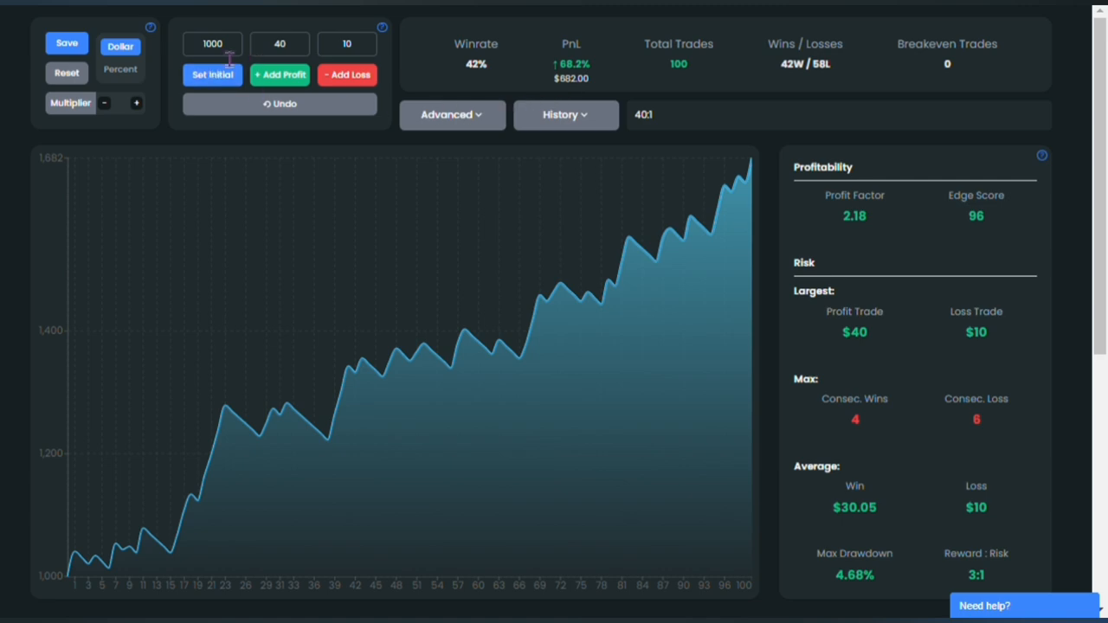
pyautogui.moveTo(356, 189)
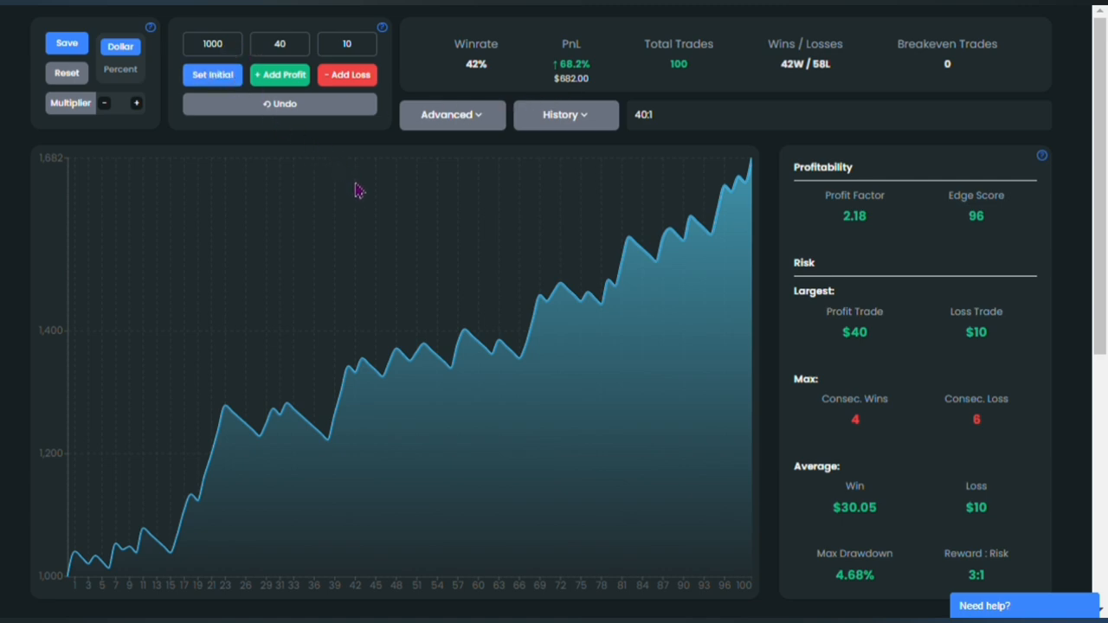
pyautogui.moveTo(581, 298)
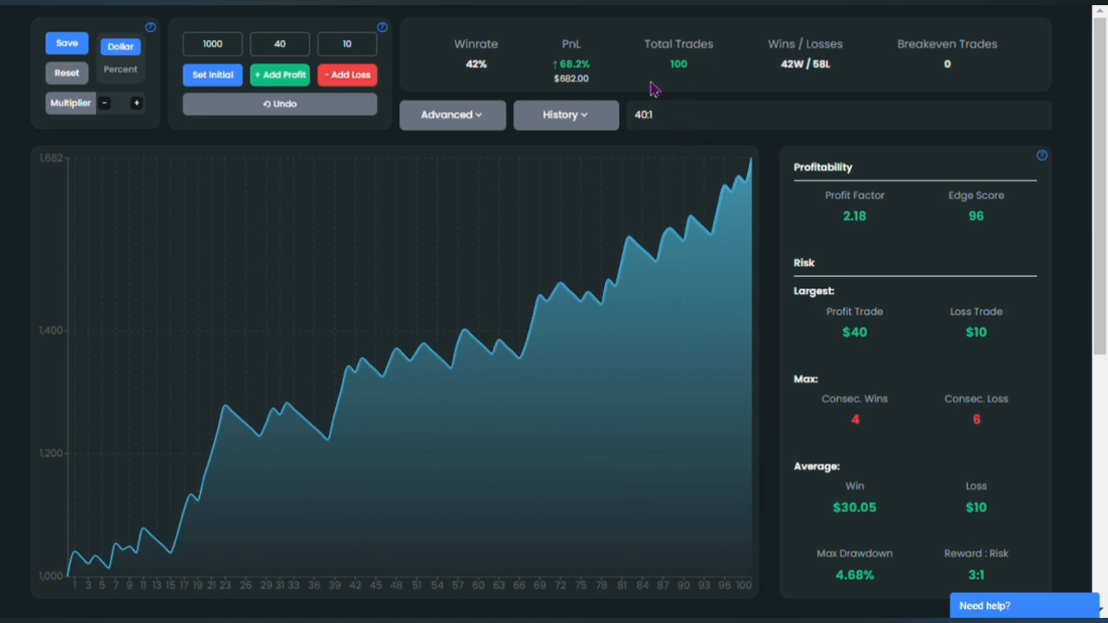
pyautogui.moveTo(481, 85)
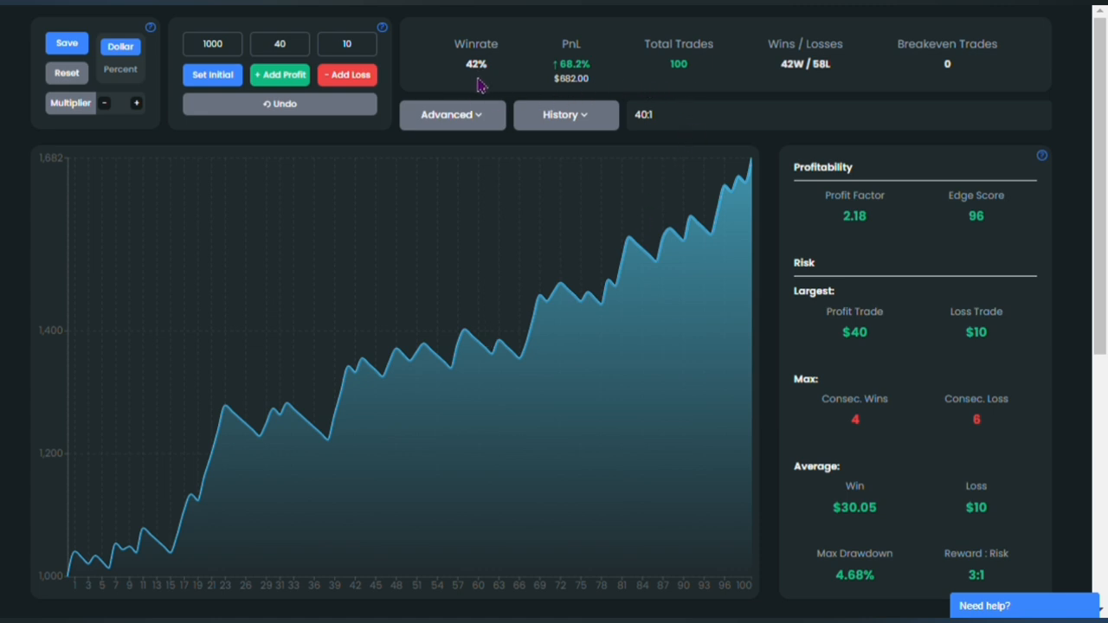
pyautogui.moveTo(787, 83)
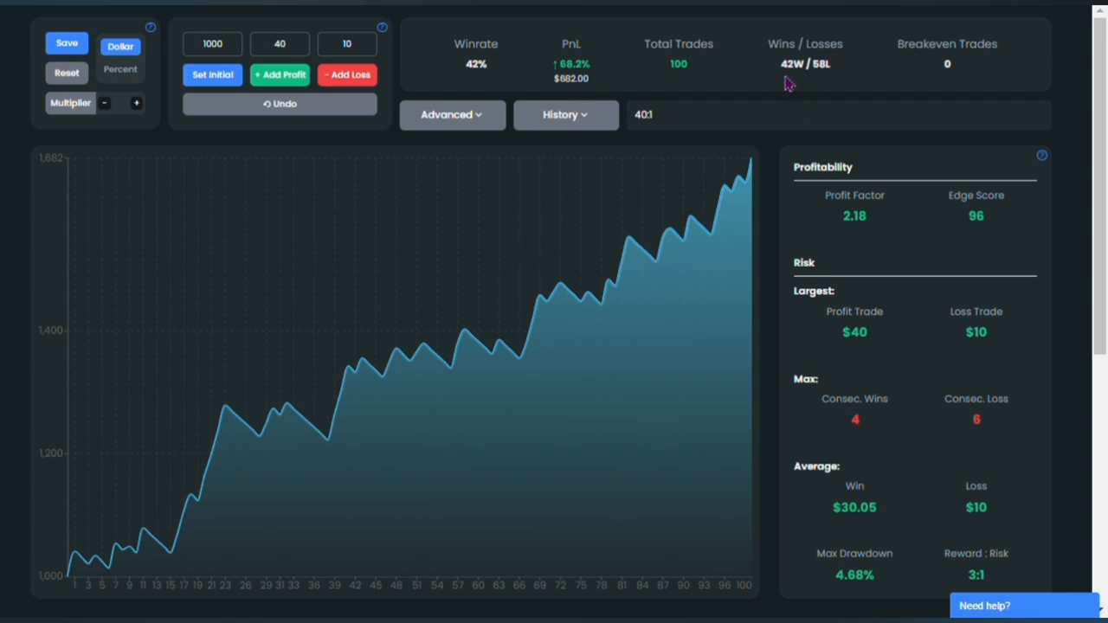
pyautogui.moveTo(817, 93)
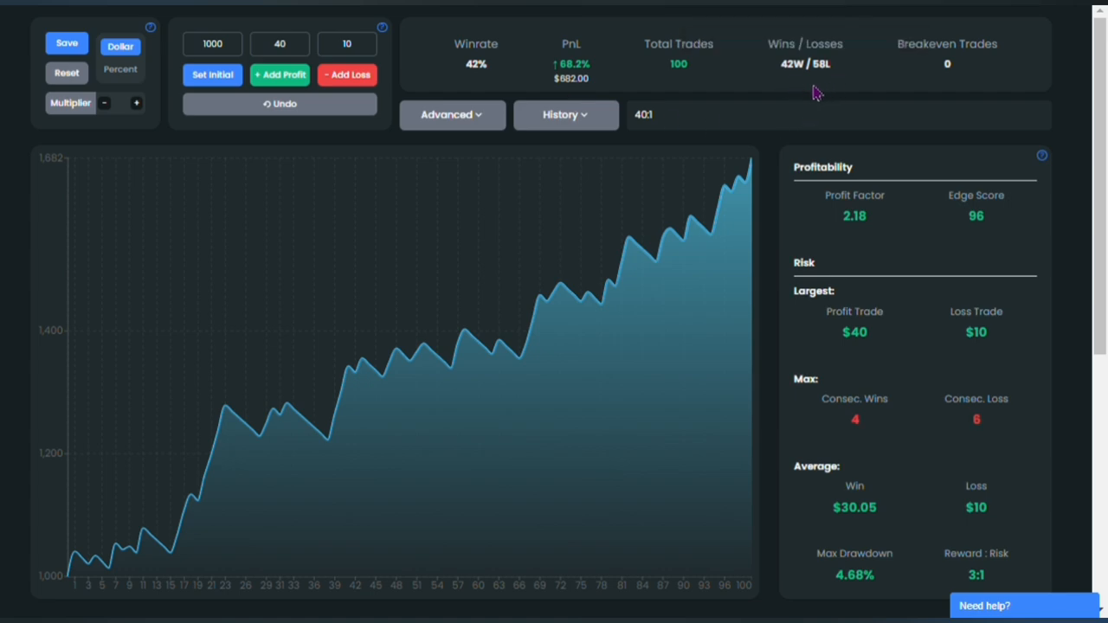
pyautogui.moveTo(741, 211)
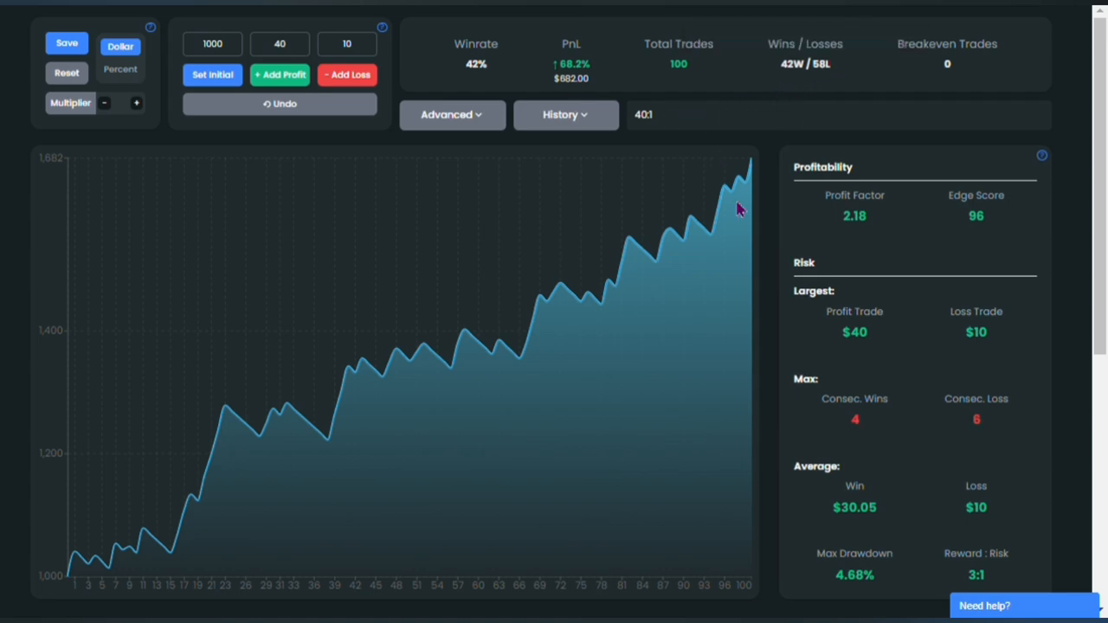
pyautogui.moveTo(880, 349)
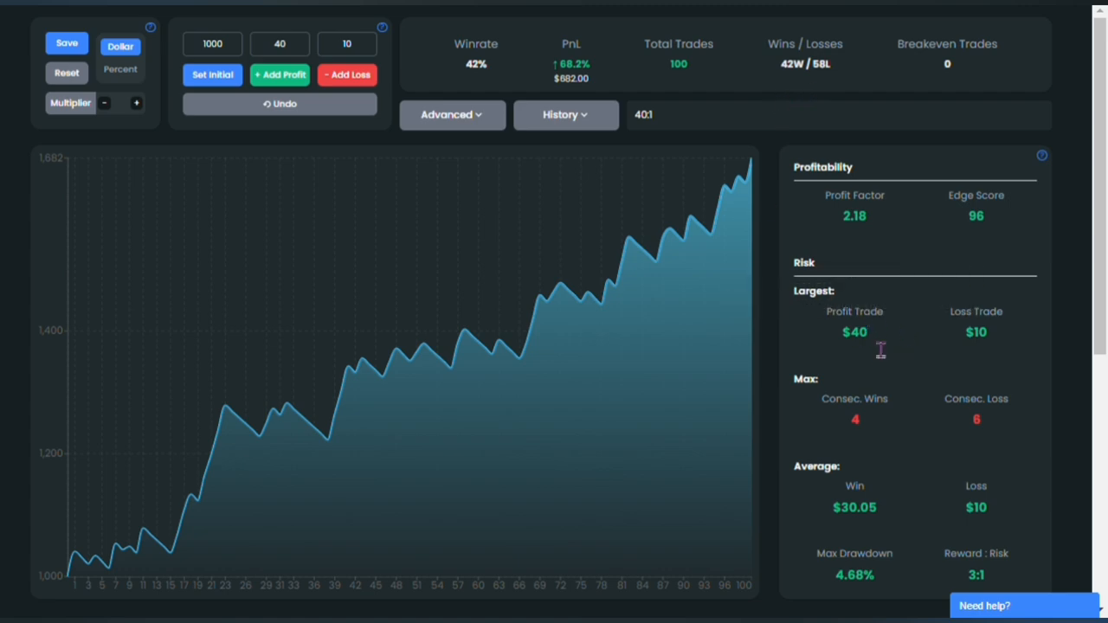
pyautogui.moveTo(932, 346)
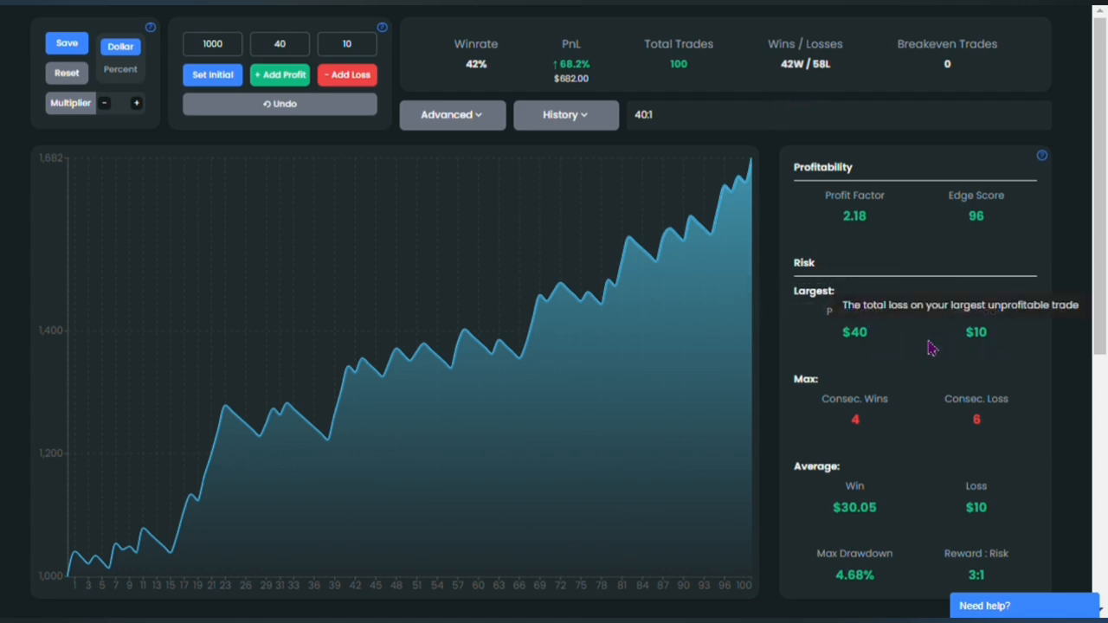
pyautogui.moveTo(589, 338)
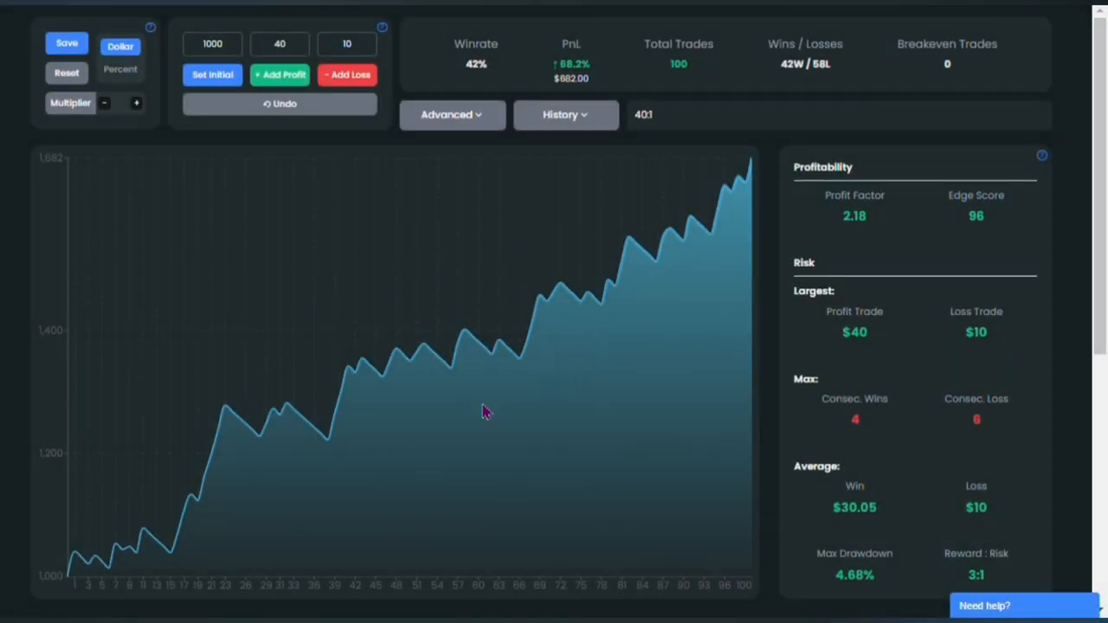
pyautogui.moveTo(660, 253)
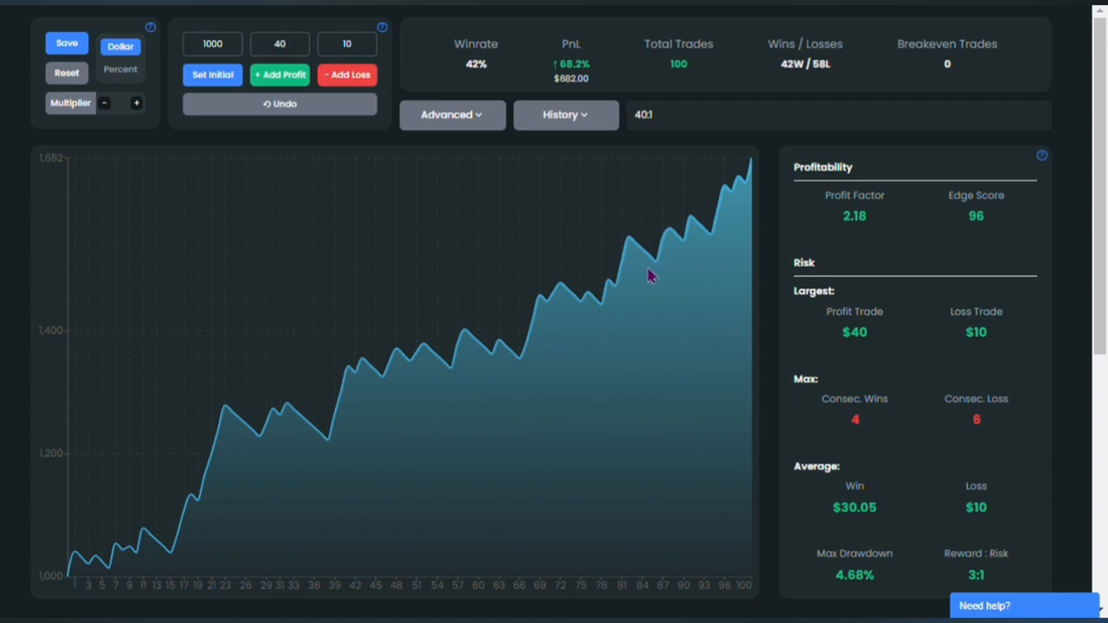
pyautogui.moveTo(622, 324)
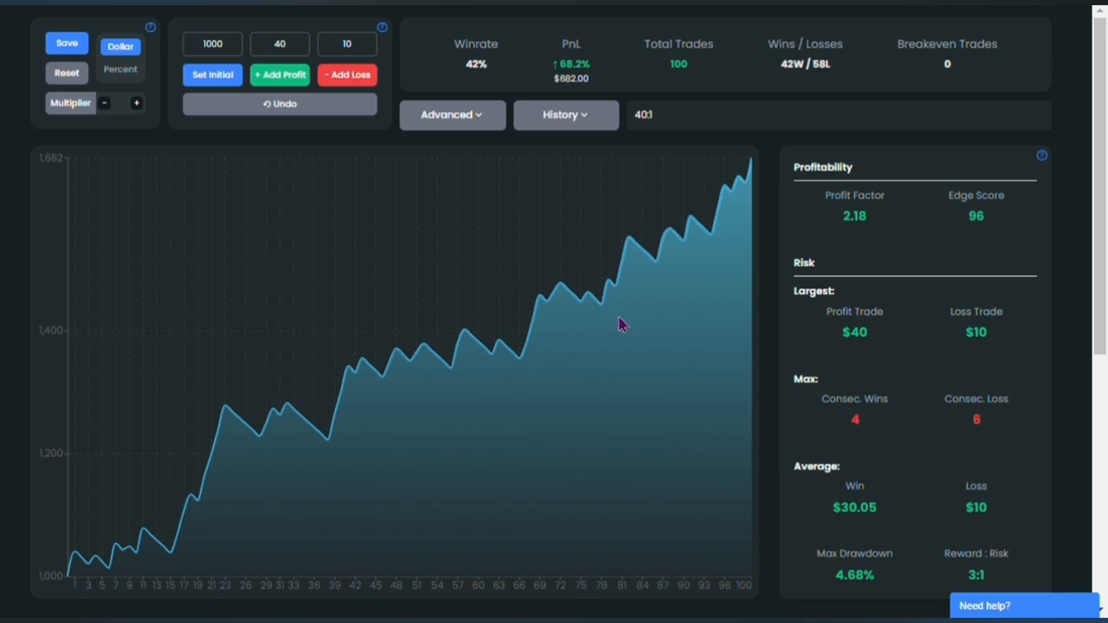
pyautogui.moveTo(643, 350)
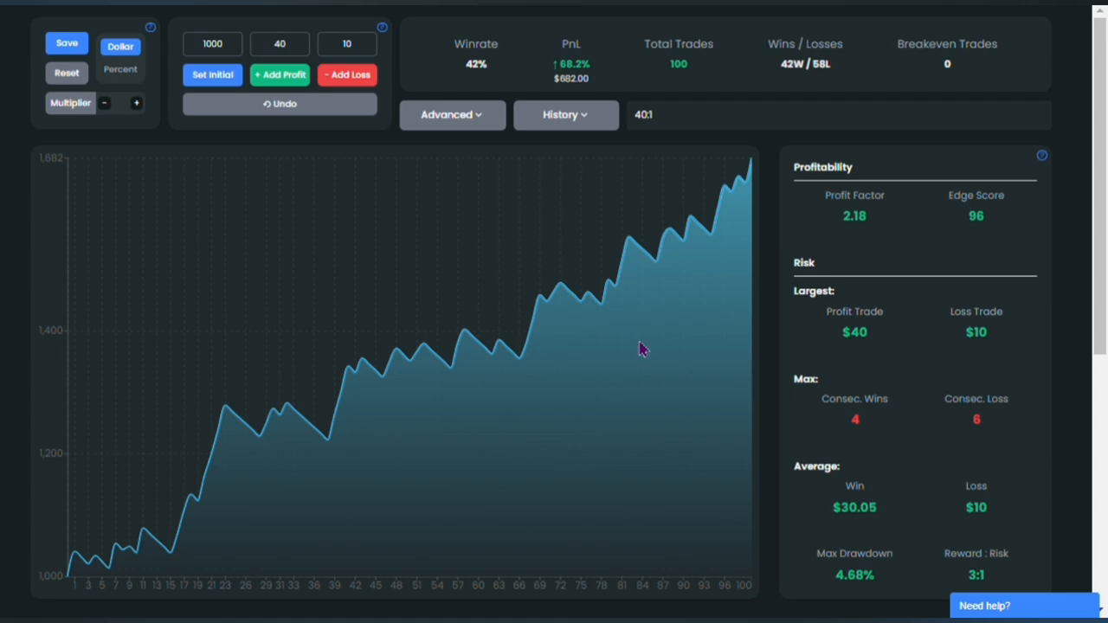
pyautogui.moveTo(977, 419)
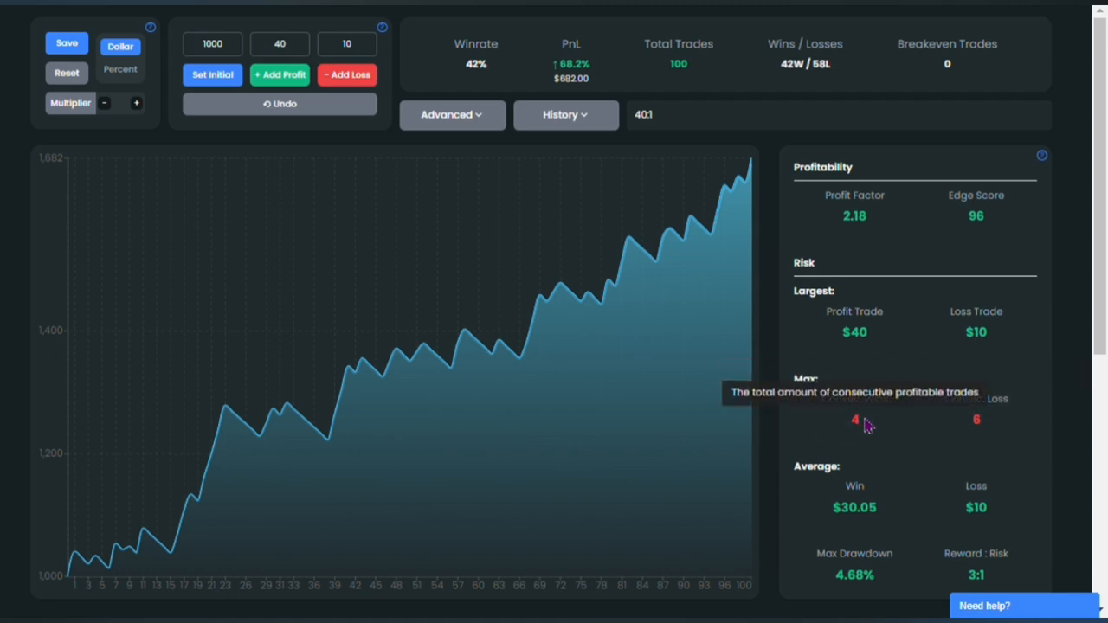
pyautogui.moveTo(871, 454)
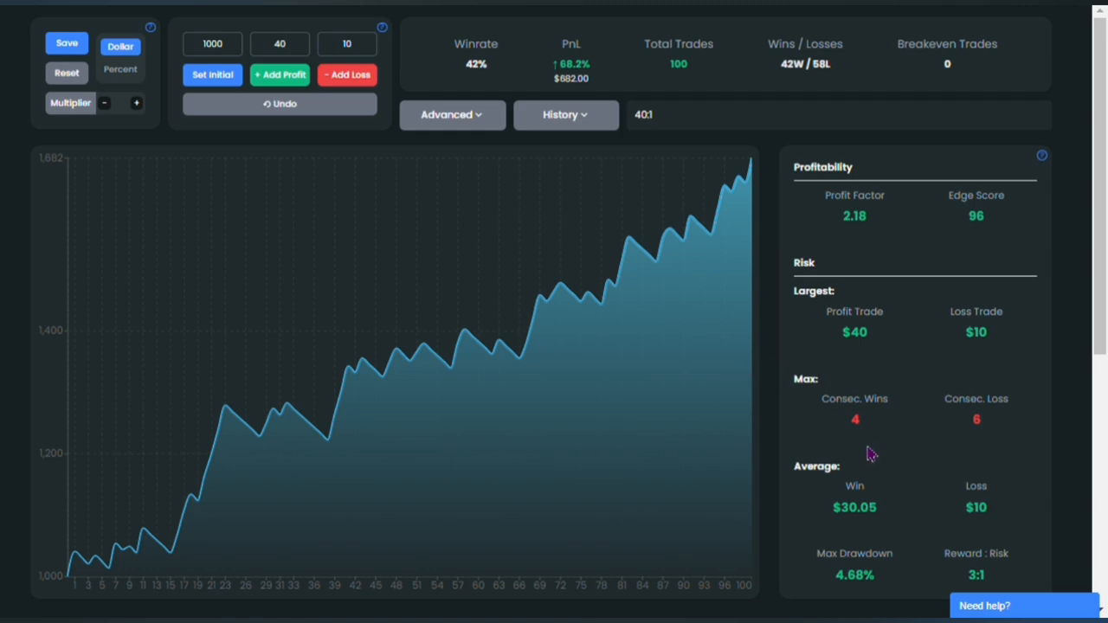
pyautogui.moveTo(516, 488)
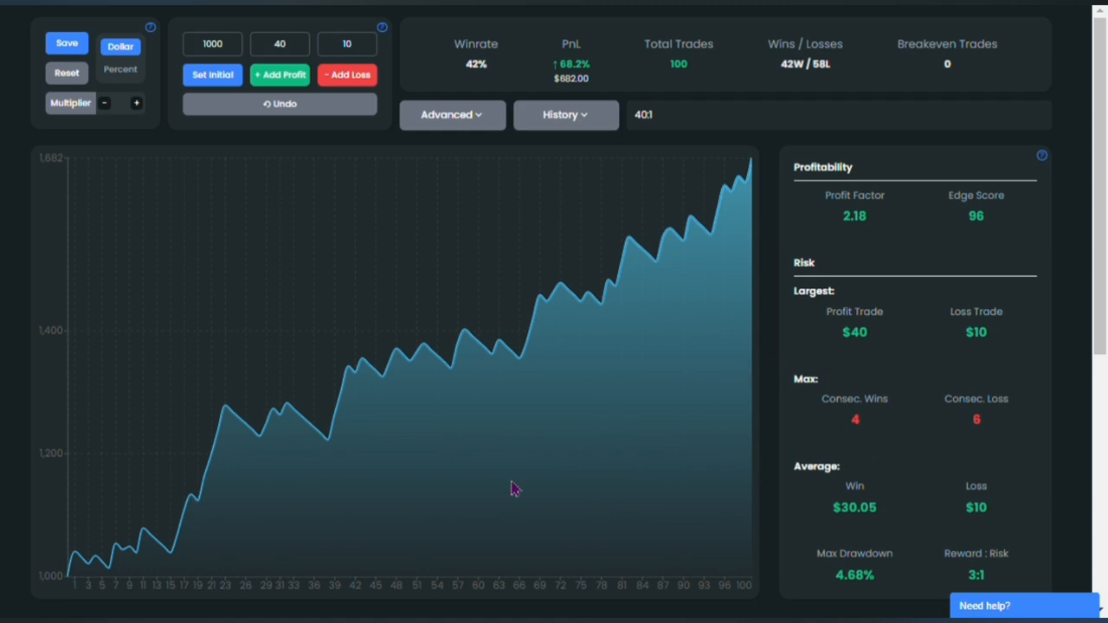
pyautogui.moveTo(500, 356)
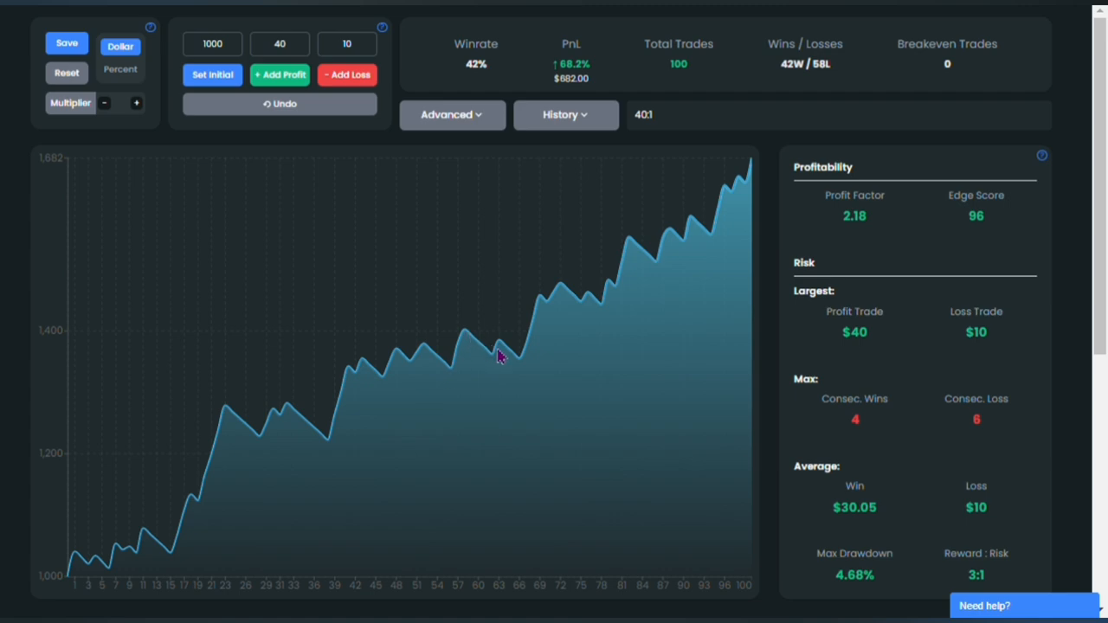
pyautogui.moveTo(642, 252)
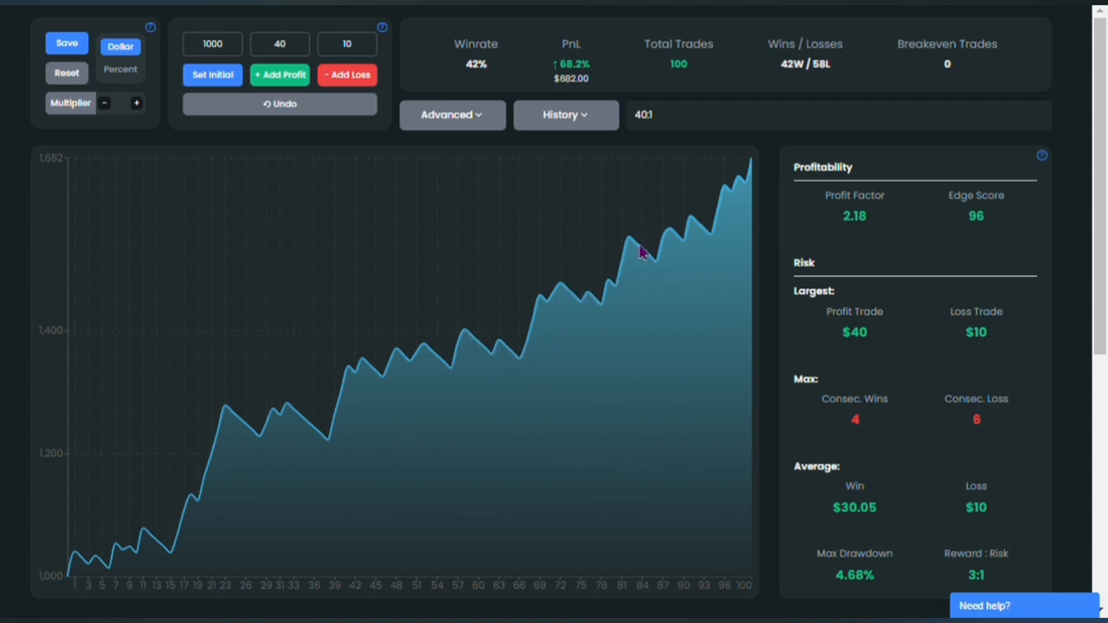
pyautogui.moveTo(518, 362)
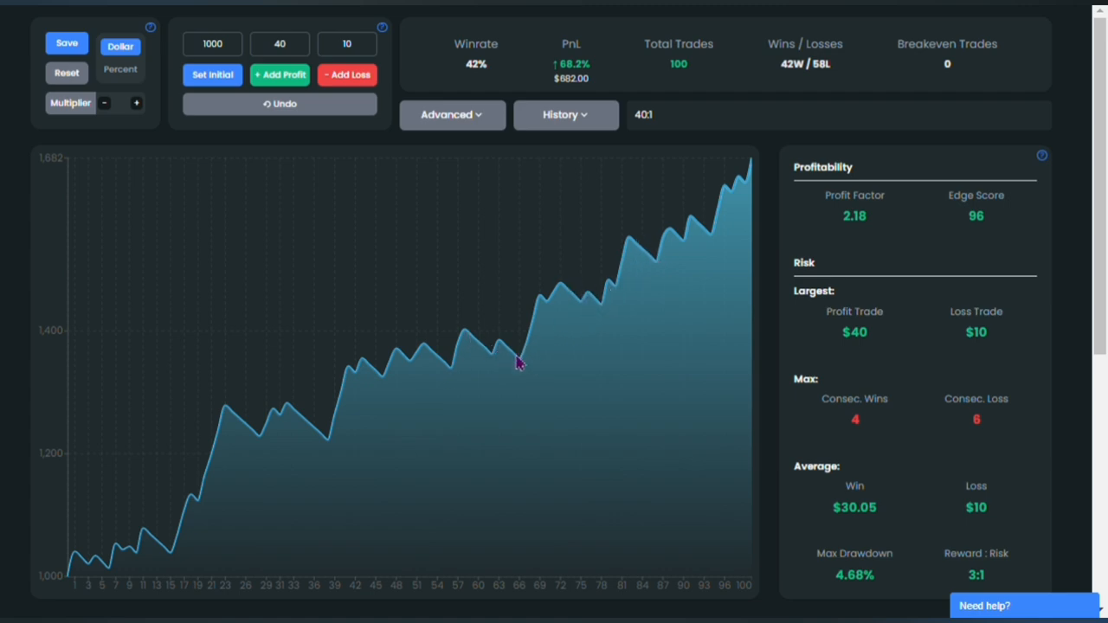
pyautogui.moveTo(239, 509)
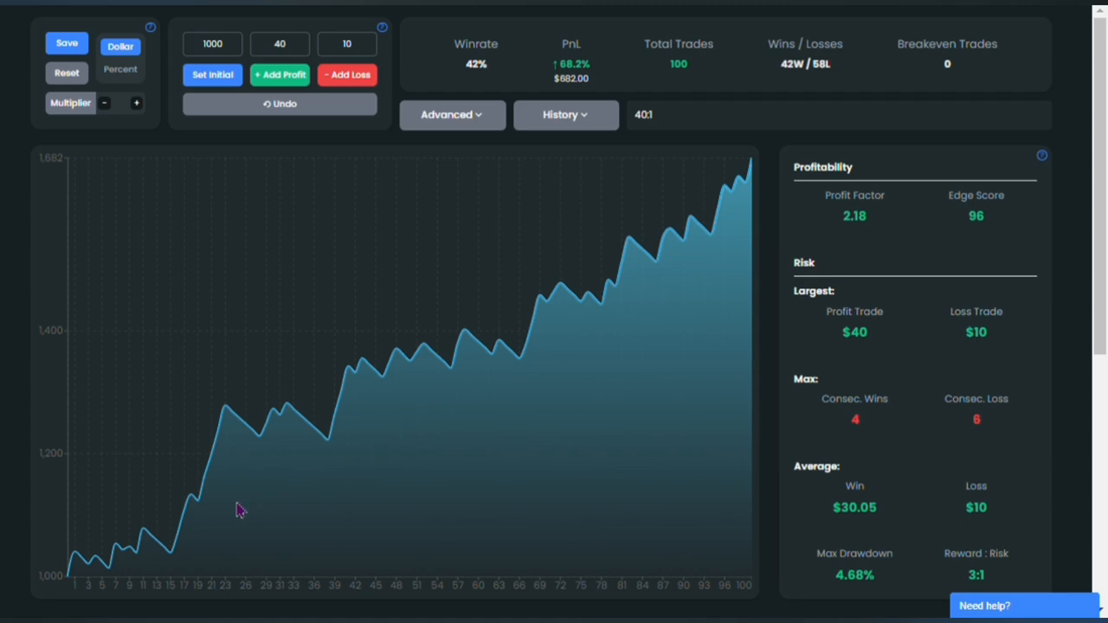
pyautogui.moveTo(225, 533)
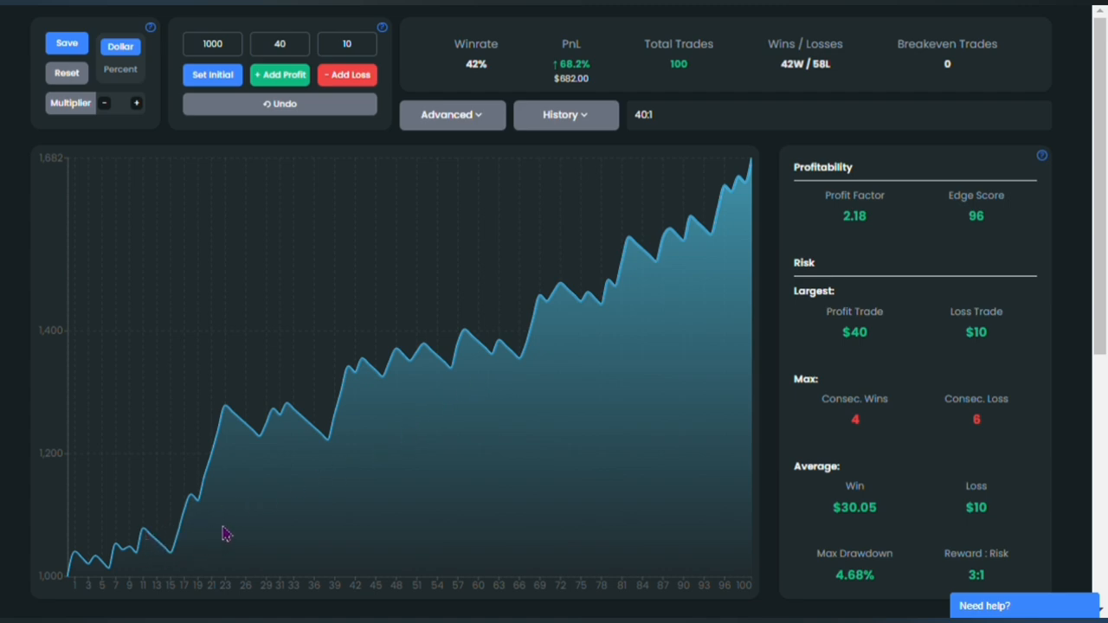
pyautogui.moveTo(200, 537)
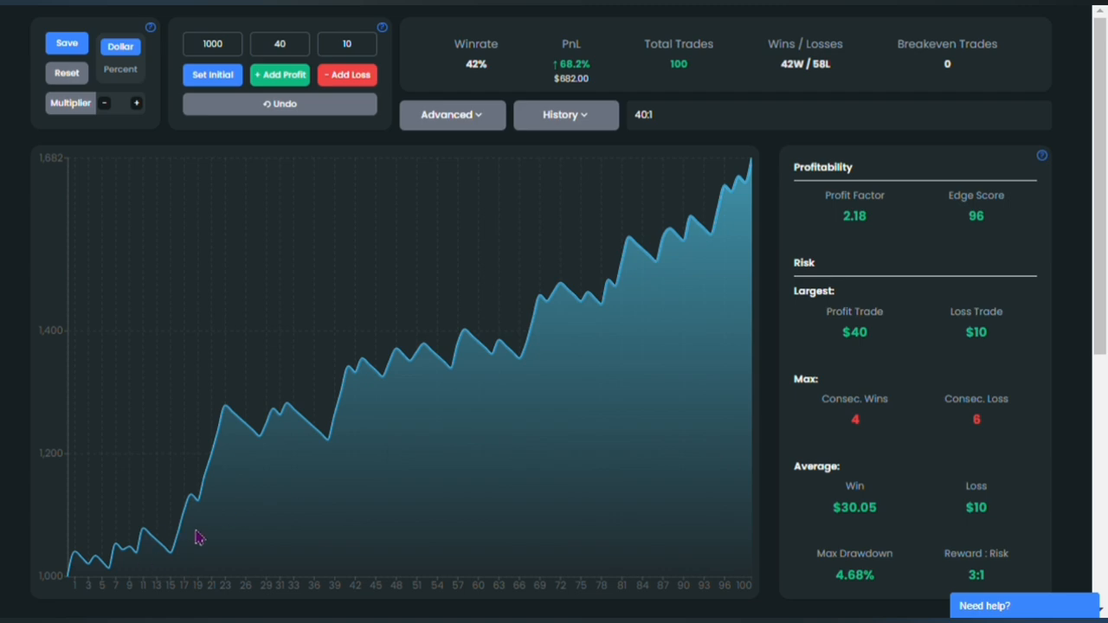
pyautogui.moveTo(344, 432)
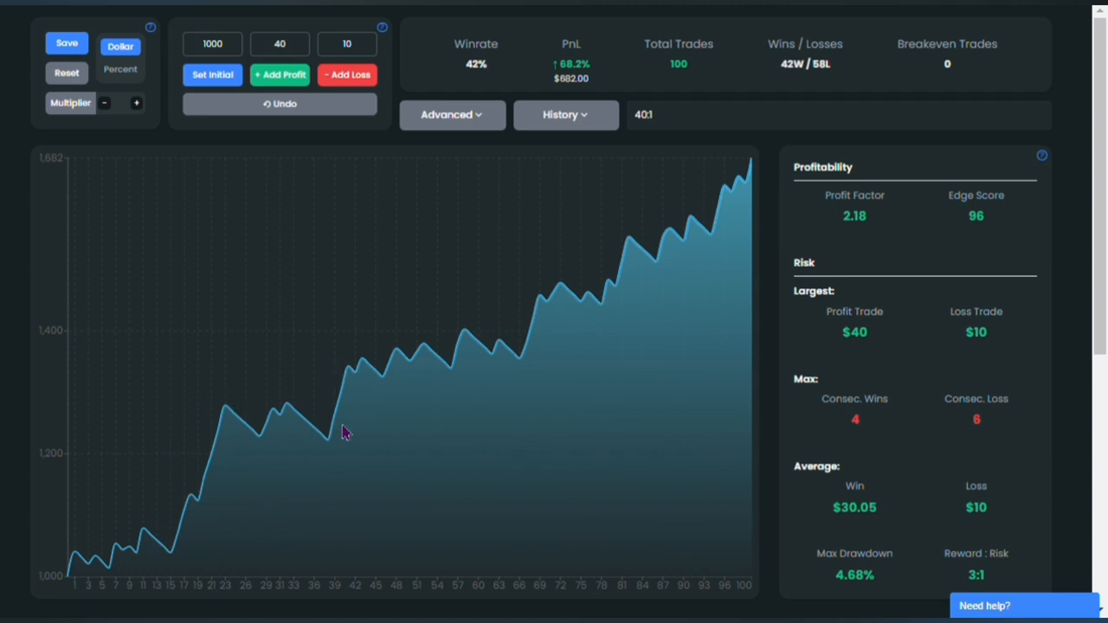
pyautogui.moveTo(506, 365)
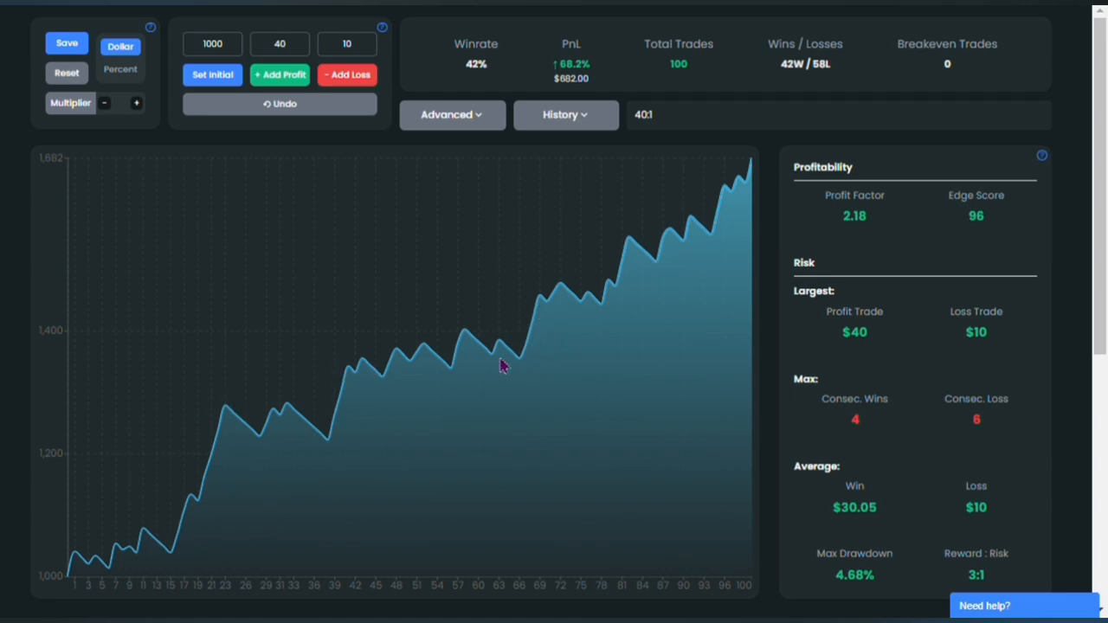
pyautogui.moveTo(436, 355)
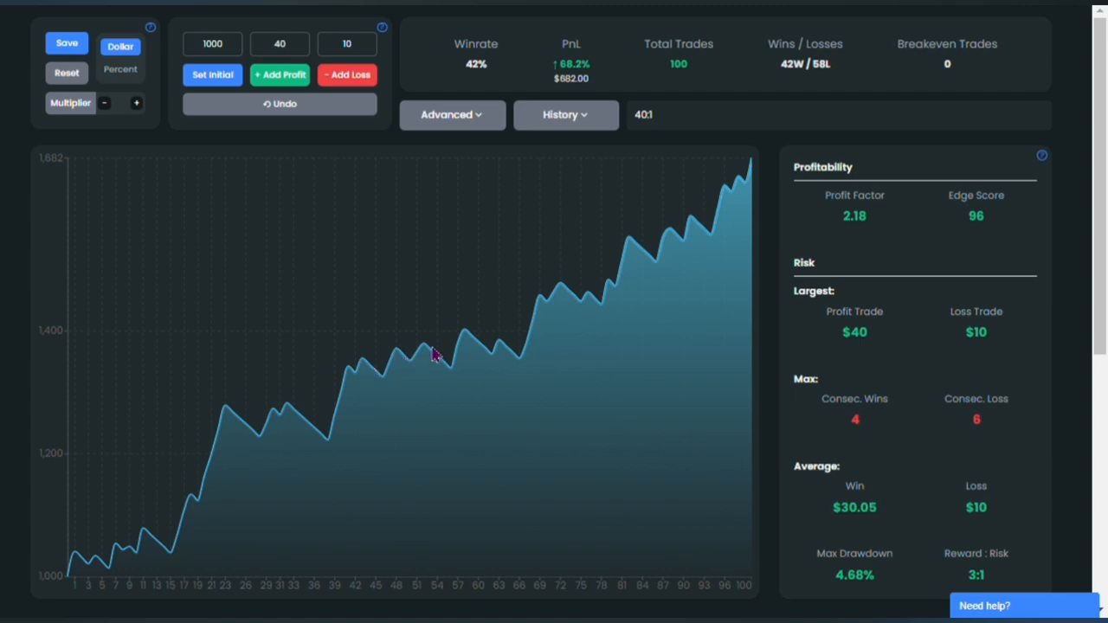
pyautogui.moveTo(578, 313)
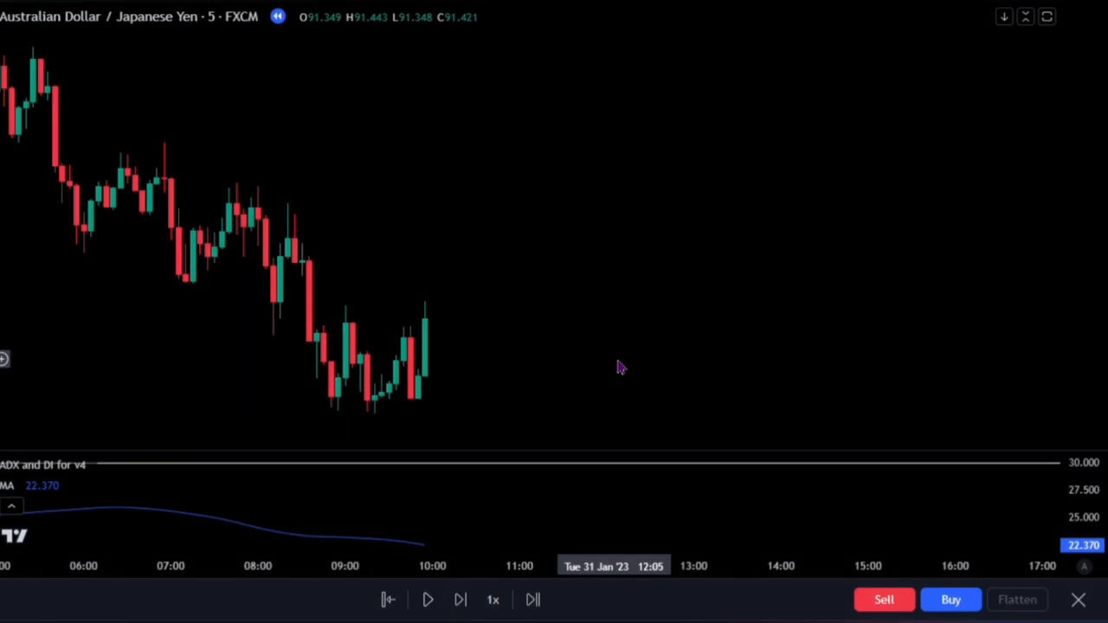
pyautogui.moveTo(616, 364)
pyautogui.write('c')
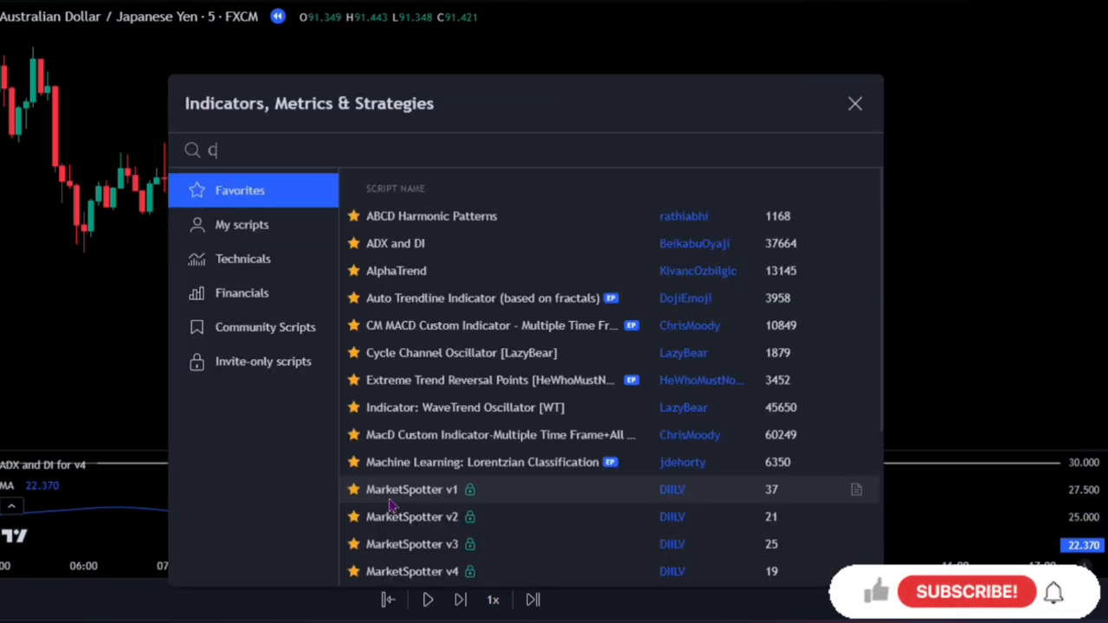
# - Search 'CHANDE' then 'EXTREM' and add Extreme Trend Reversal Points to the chart
pyautogui.write('CHANDE')
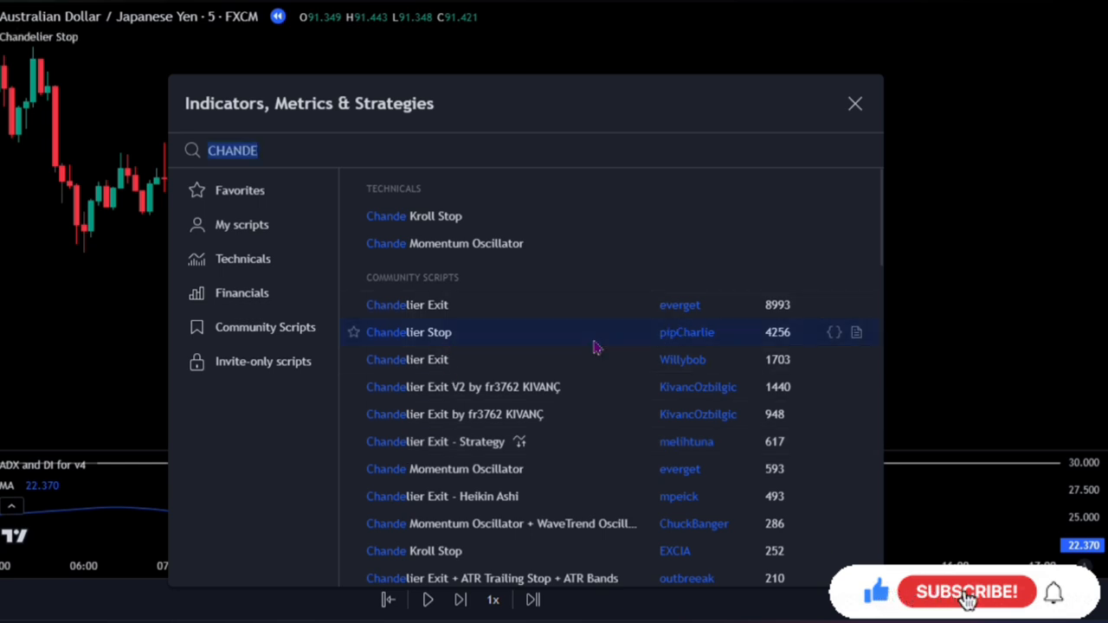
pyautogui.write('EXTRE')
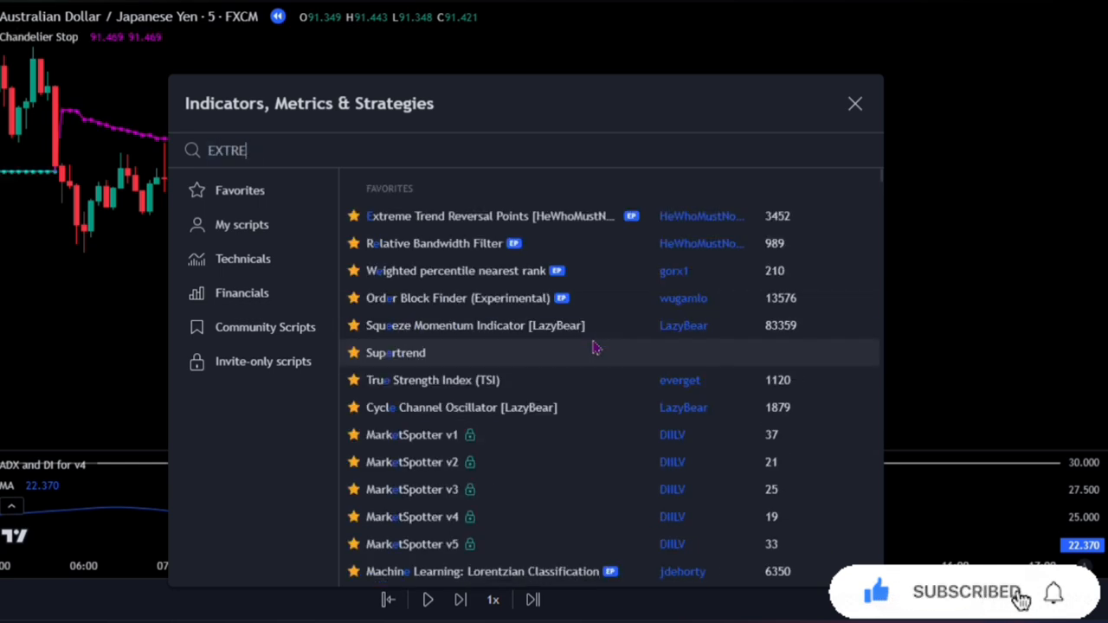
pyautogui.write('M')
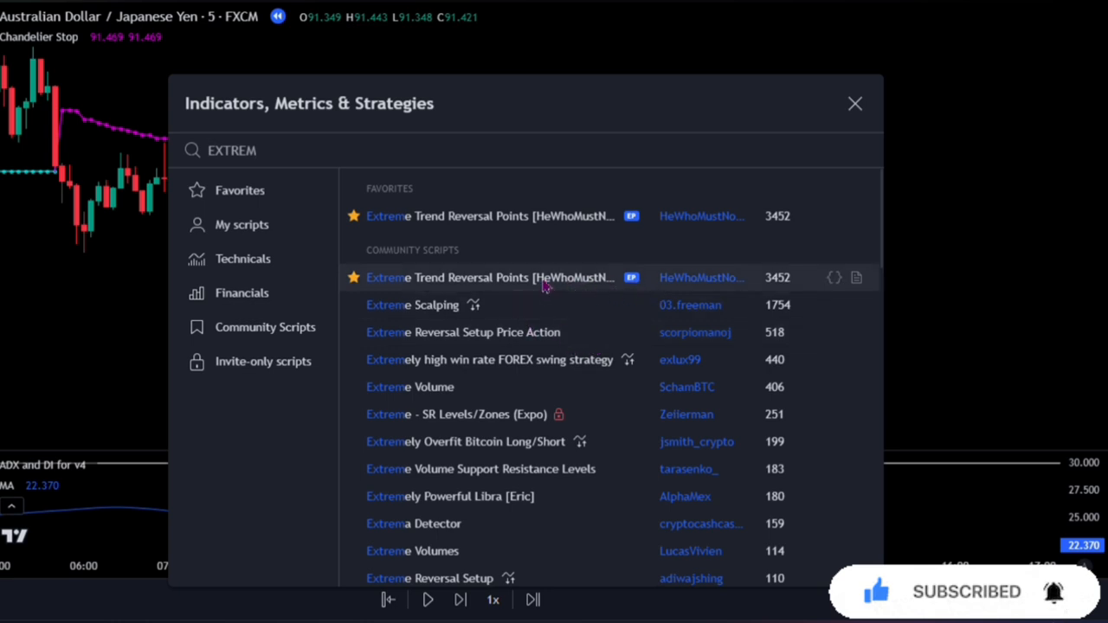
pyautogui.click(488, 277)
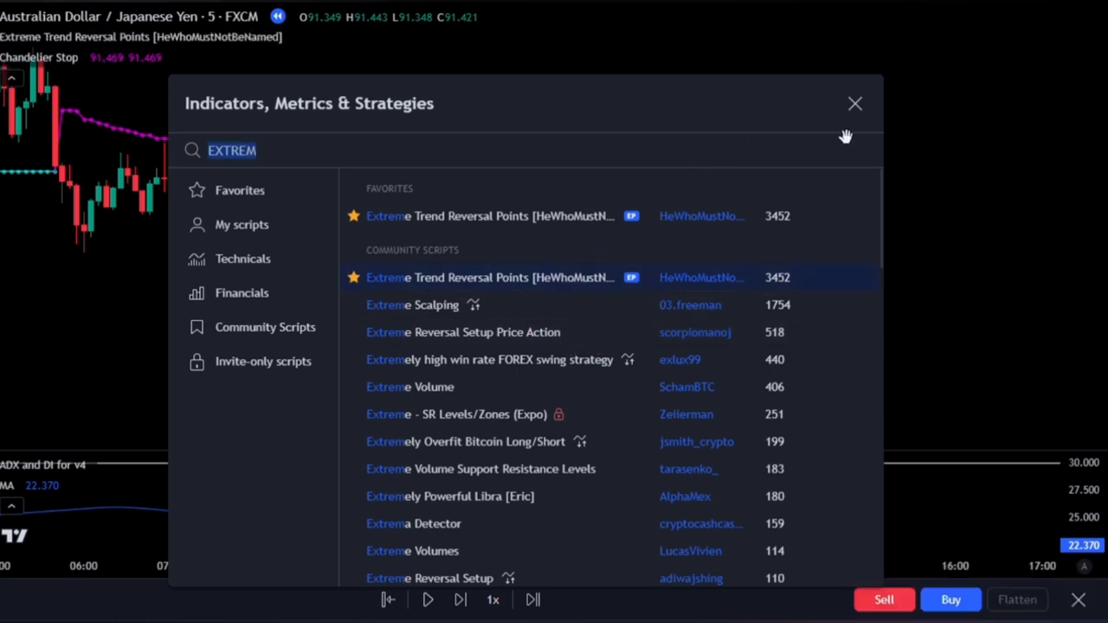
pyautogui.click(855, 103)
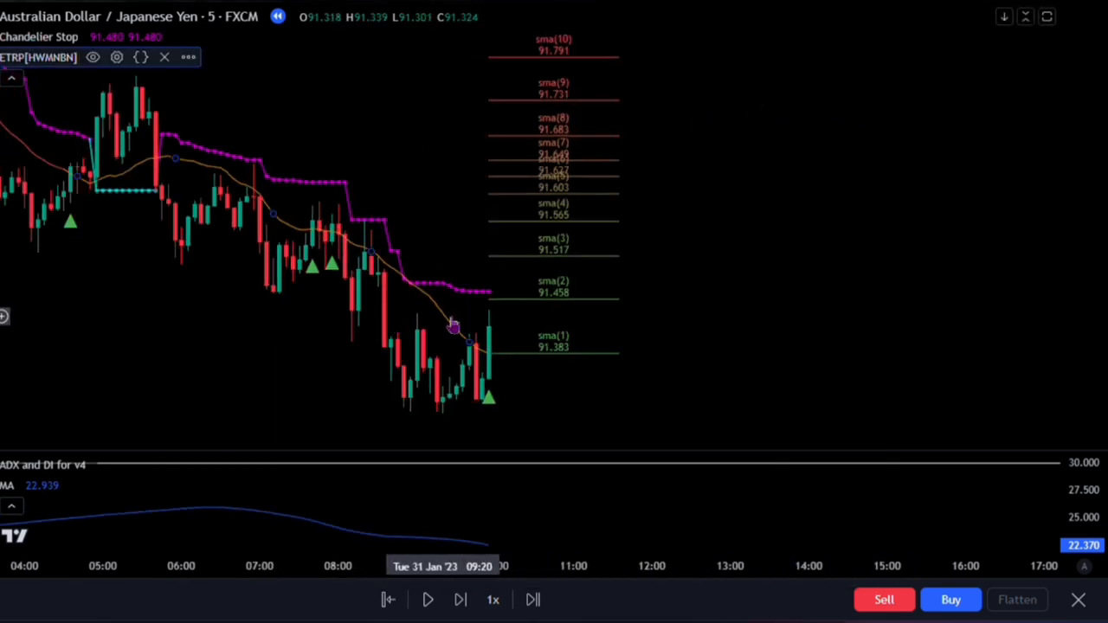
# - In the ETRP indicator's Style settings, uncheck its Moving Average plot
pyautogui.click(117, 58)
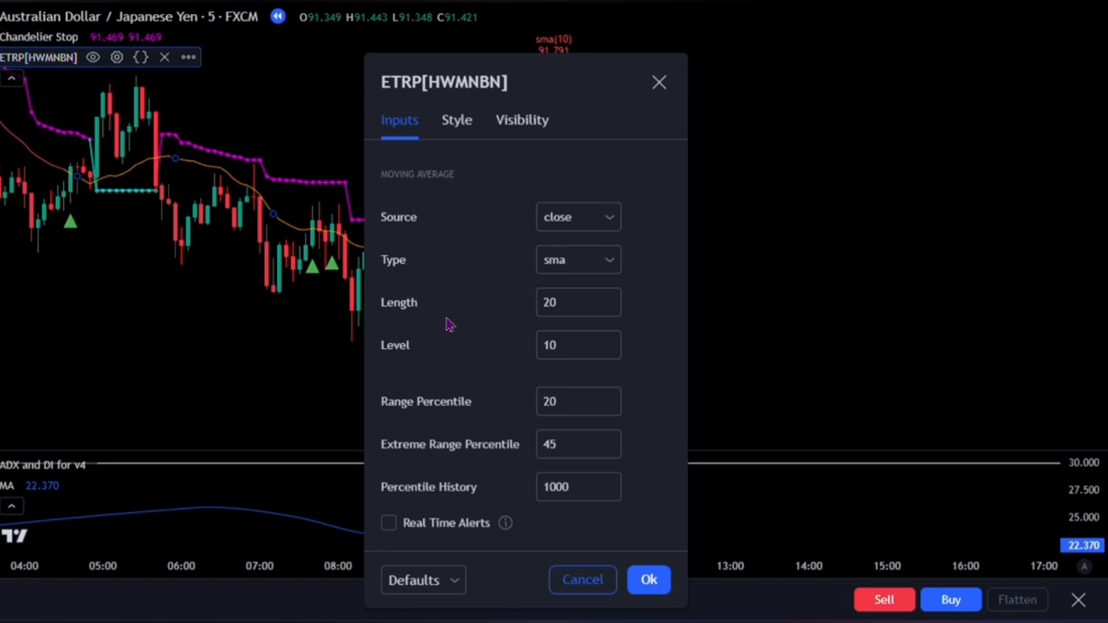
pyautogui.click(457, 120)
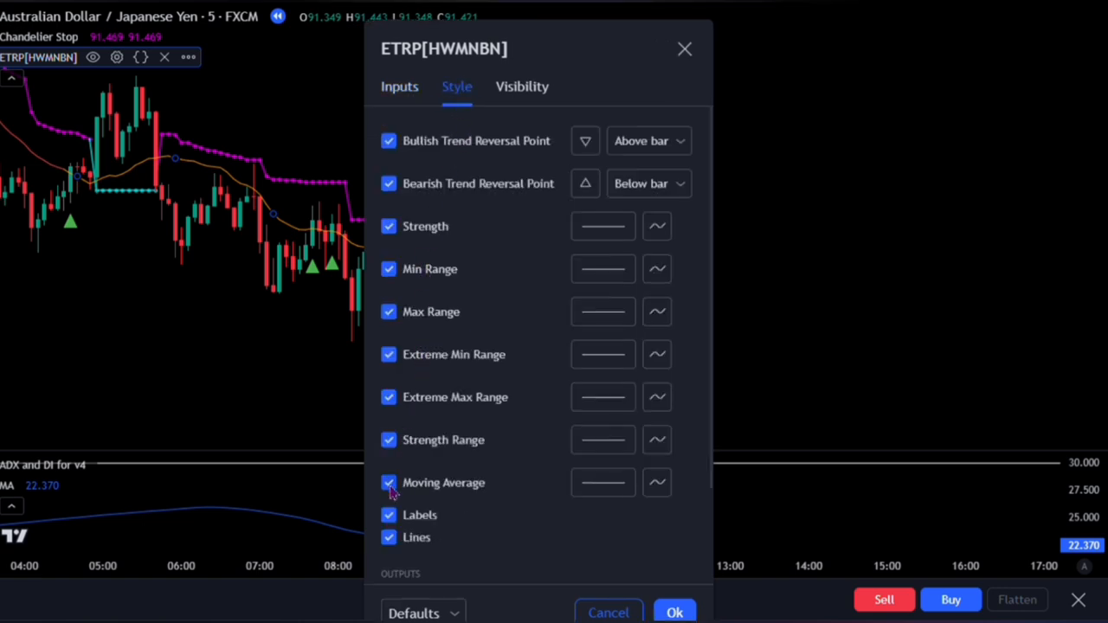
pyautogui.click(388, 482)
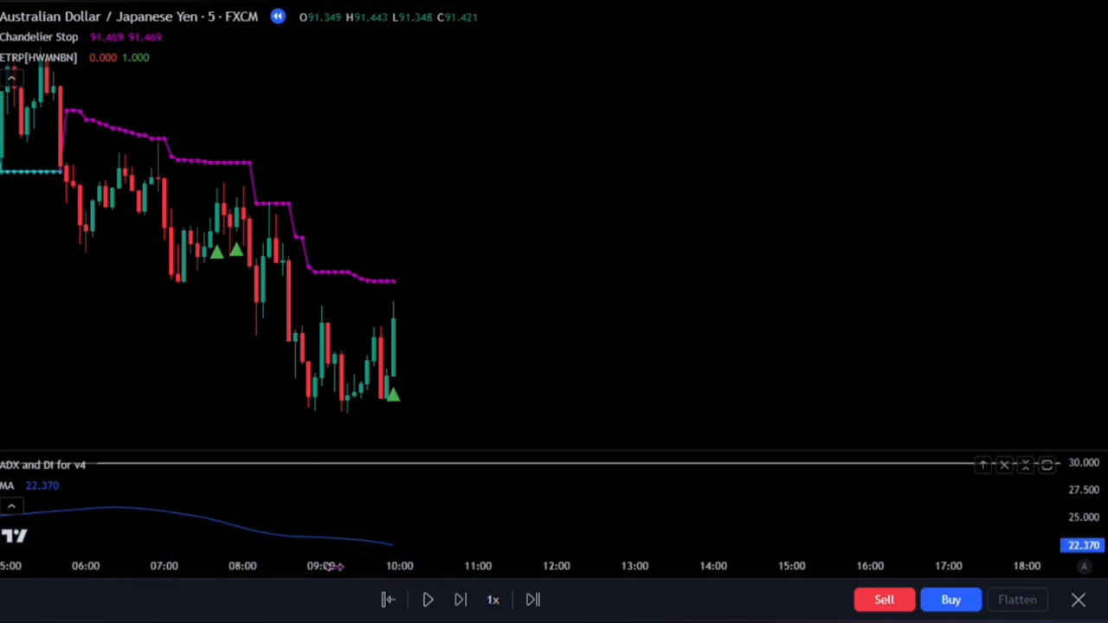
pyautogui.moveTo(327, 509)
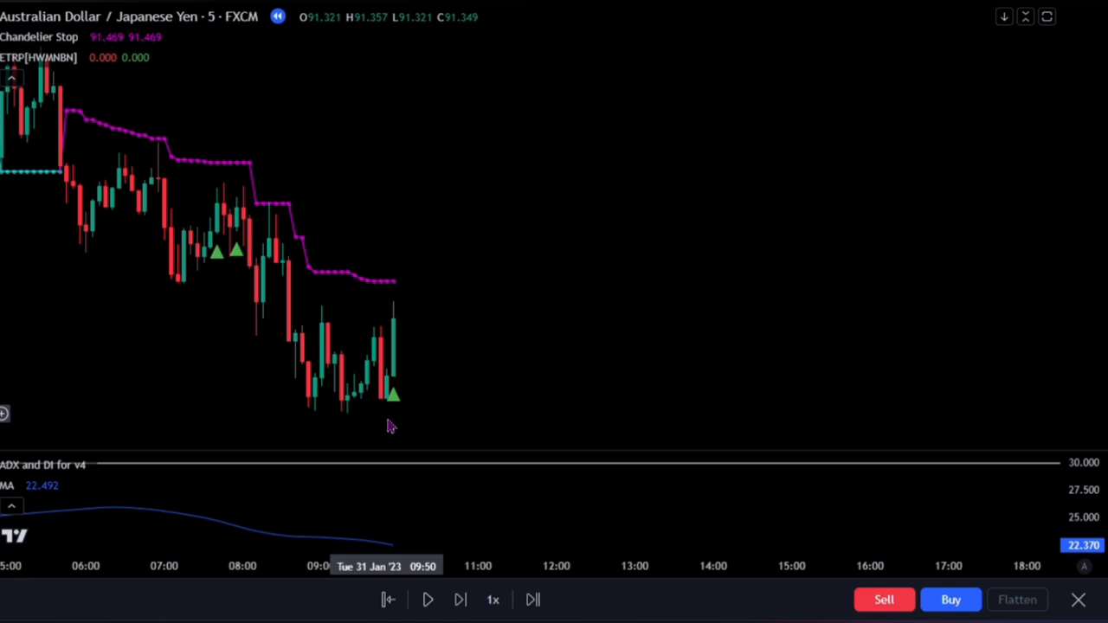
pyautogui.moveTo(388, 558)
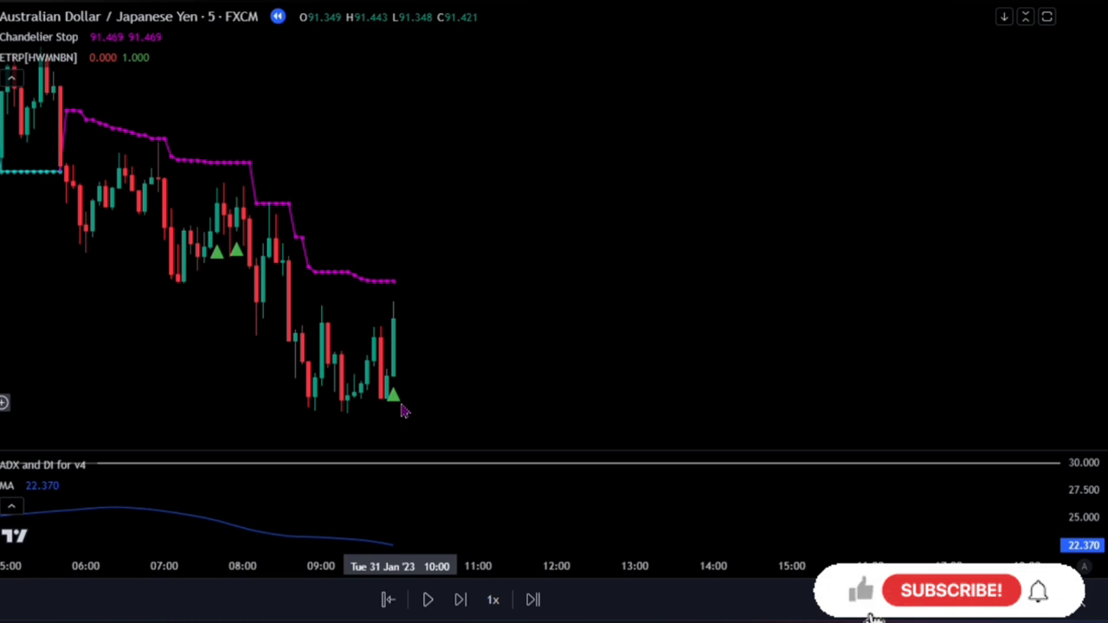
pyautogui.moveTo(400, 287)
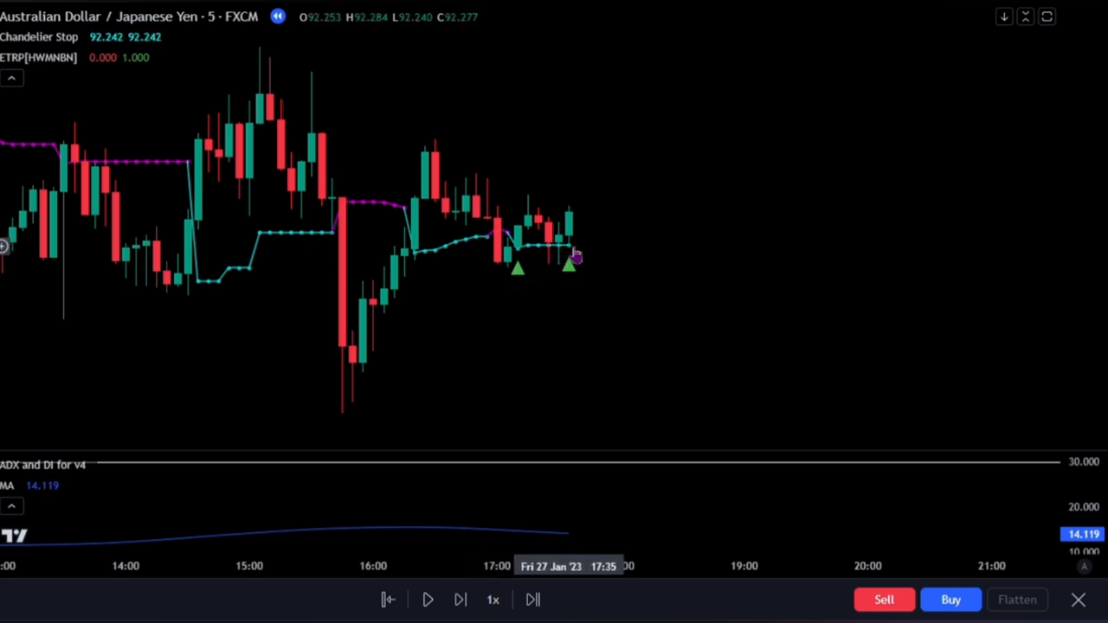
pyautogui.moveTo(540, 253)
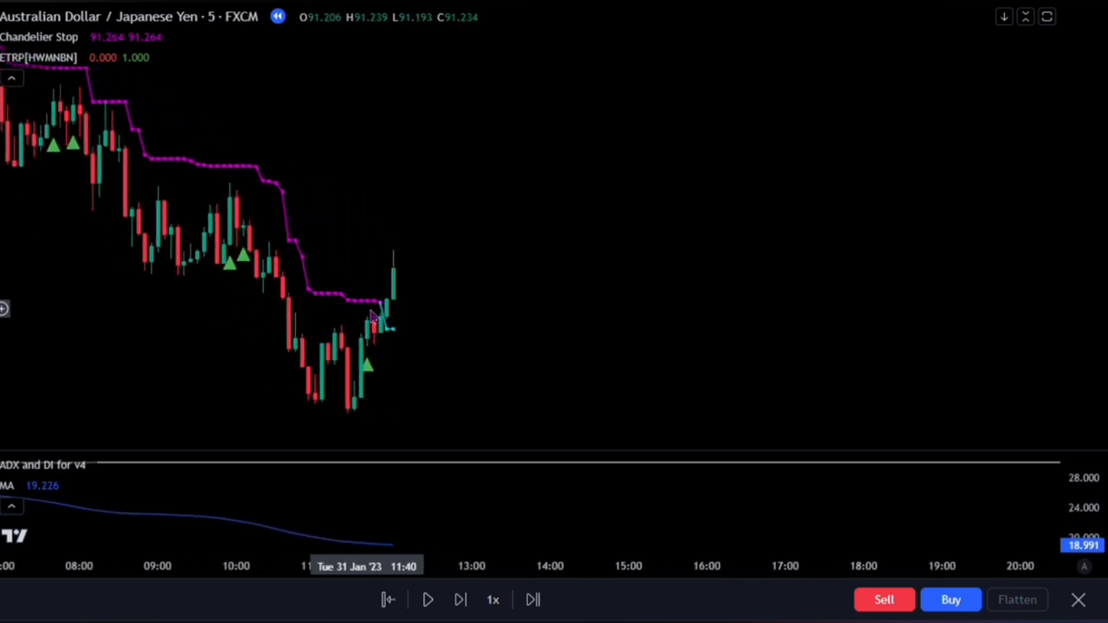
pyautogui.moveTo(366, 388)
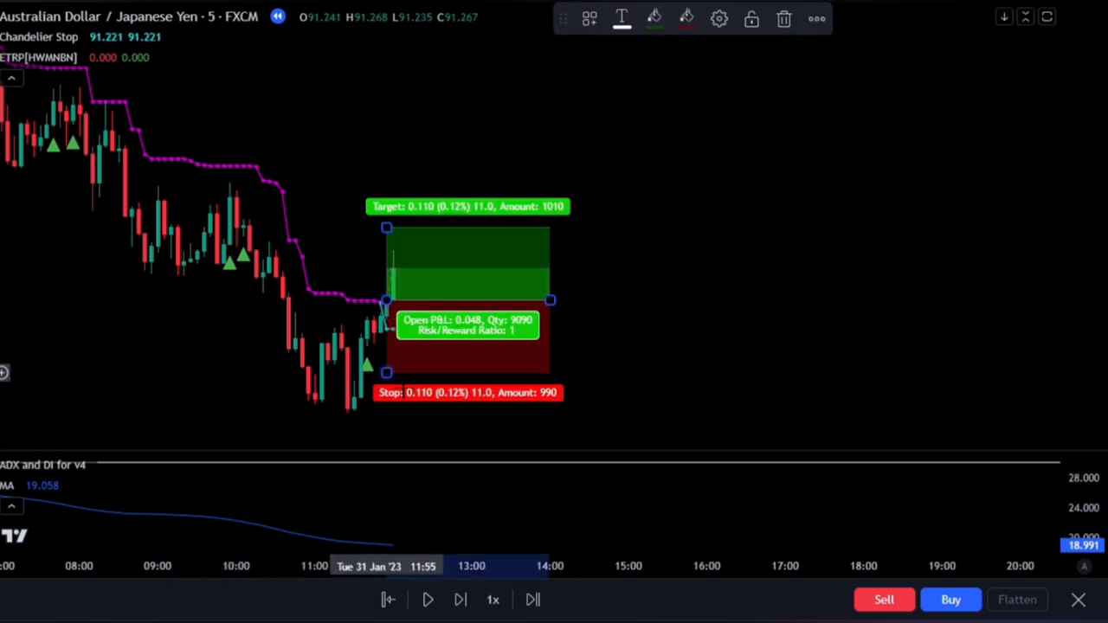
# - Drag the long position's stop below the swing low and adjust its target level
pyautogui.moveTo(386, 372); pyautogui.dragTo(386, 416)
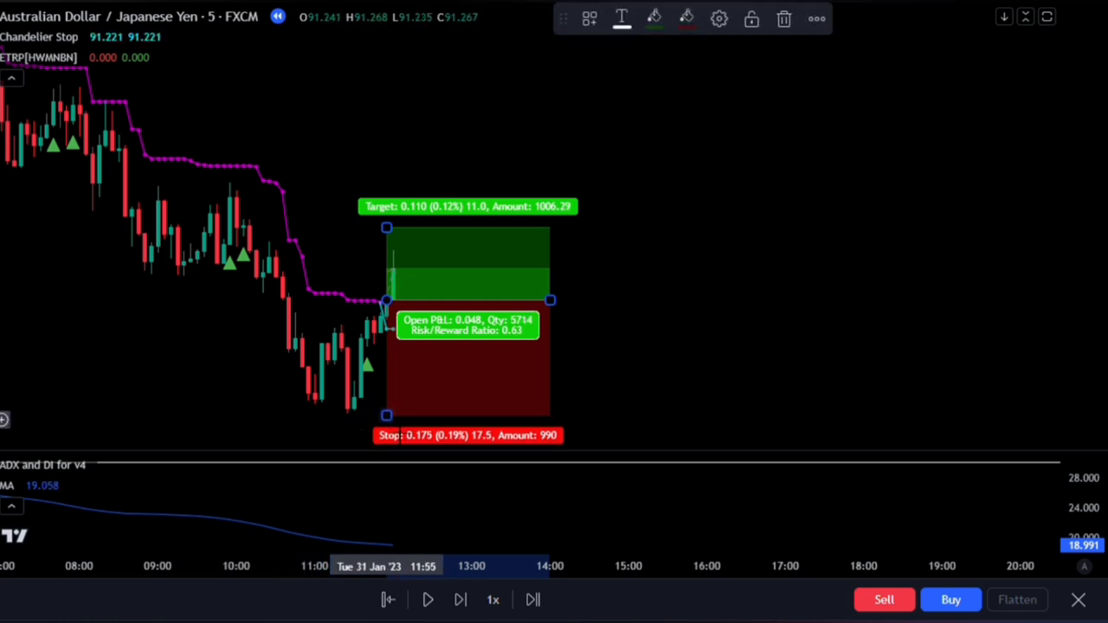
pyautogui.moveTo(387, 229); pyautogui.dragTo(386, 128)
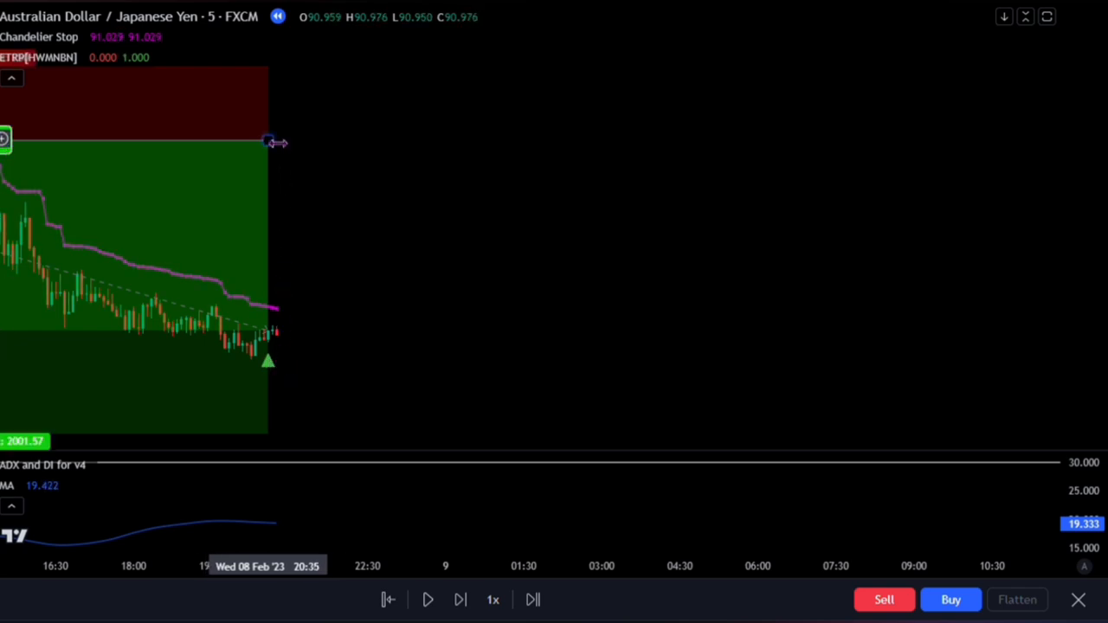
# - Select the long position after replaying forward to 20:50 on 8 February
pyautogui.click(270, 142)
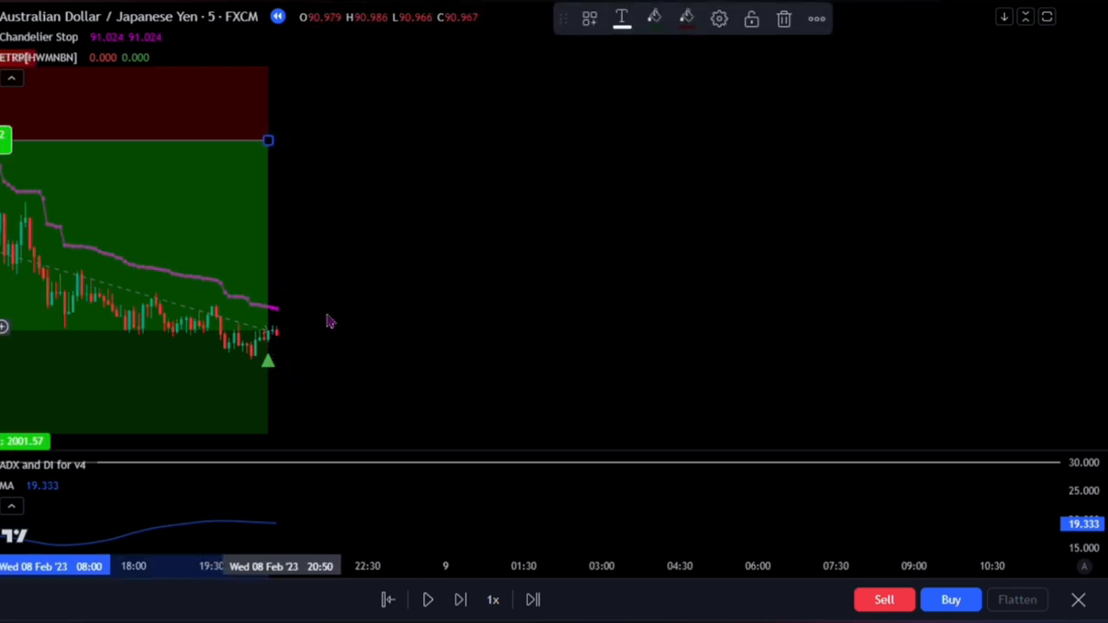